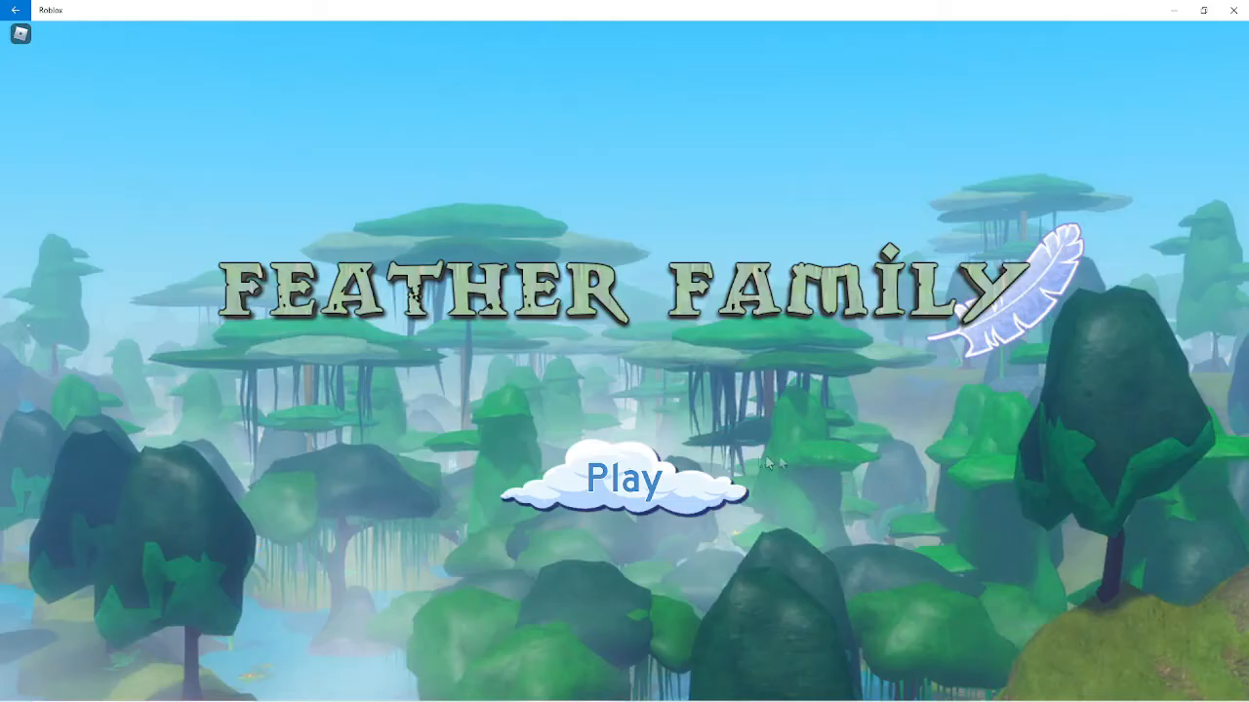
# Start the game and scroll the Unlockables bird list toward the Stork card.
pyautogui.click(624, 480)
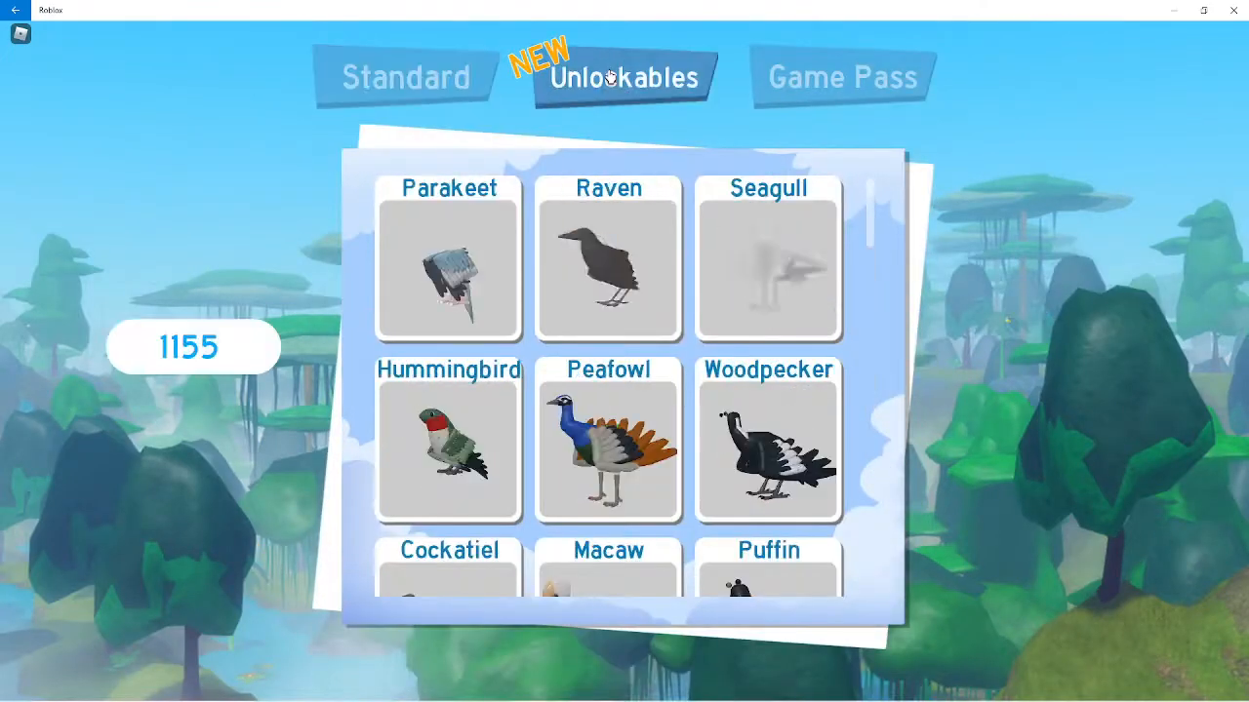
pyautogui.scroll(-3)
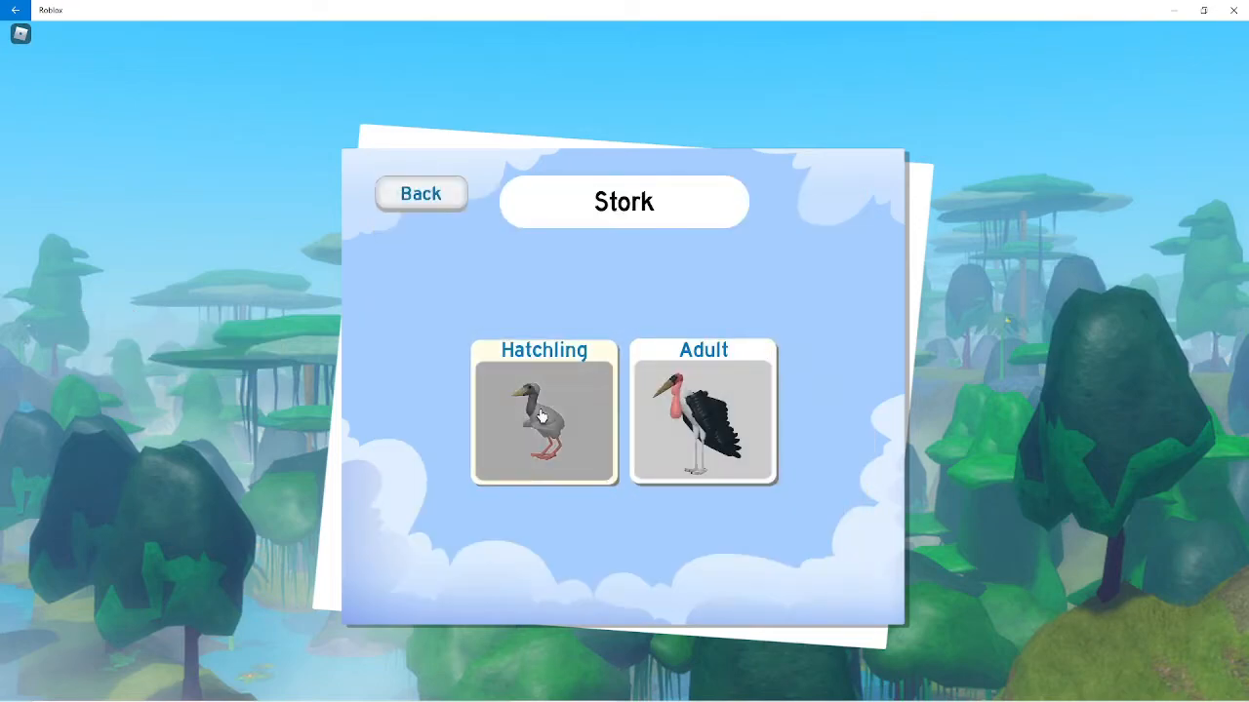
# Customize a stork with the Crystal texture and return to colouring its parts.
pyautogui.click(543, 413)
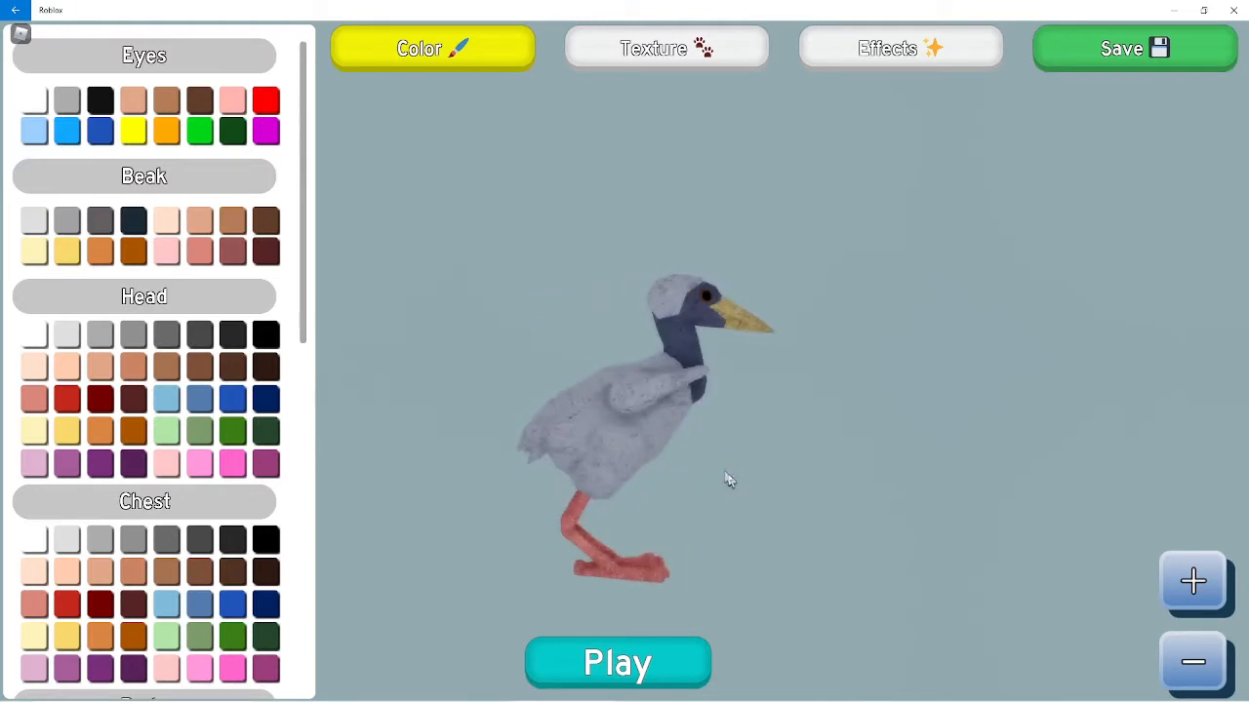
pyautogui.moveTo(574, 527)
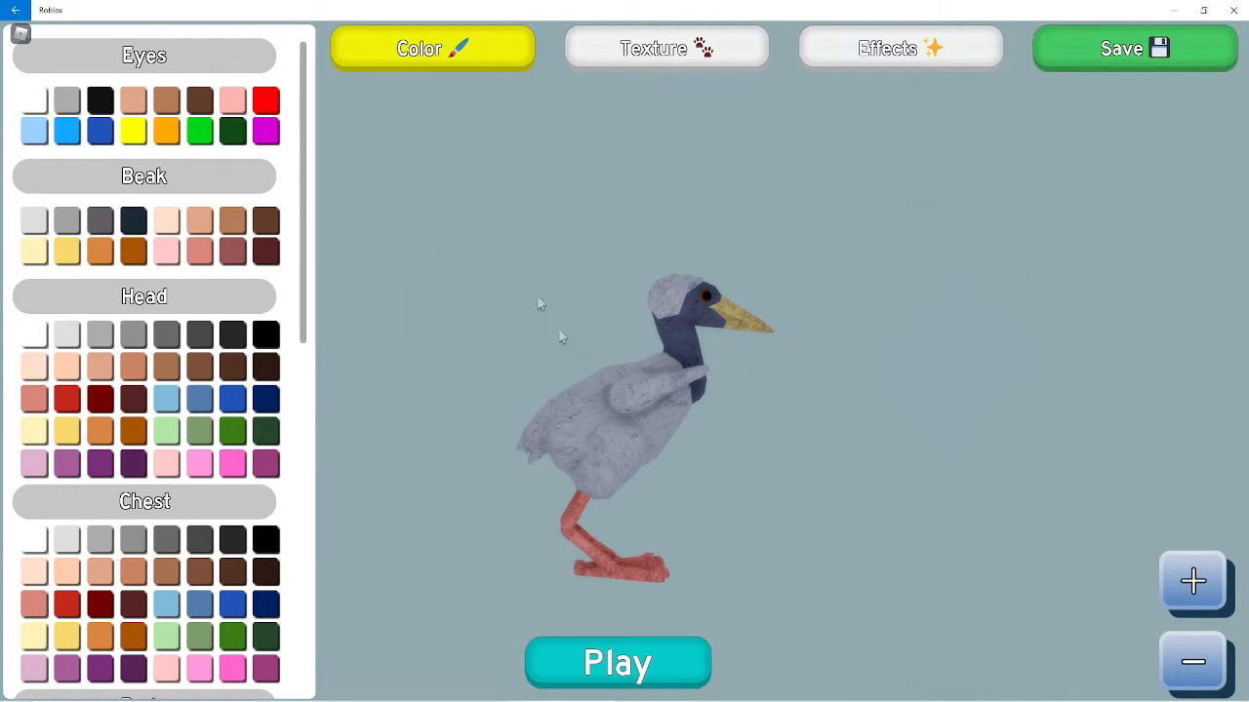
pyautogui.click(667, 47)
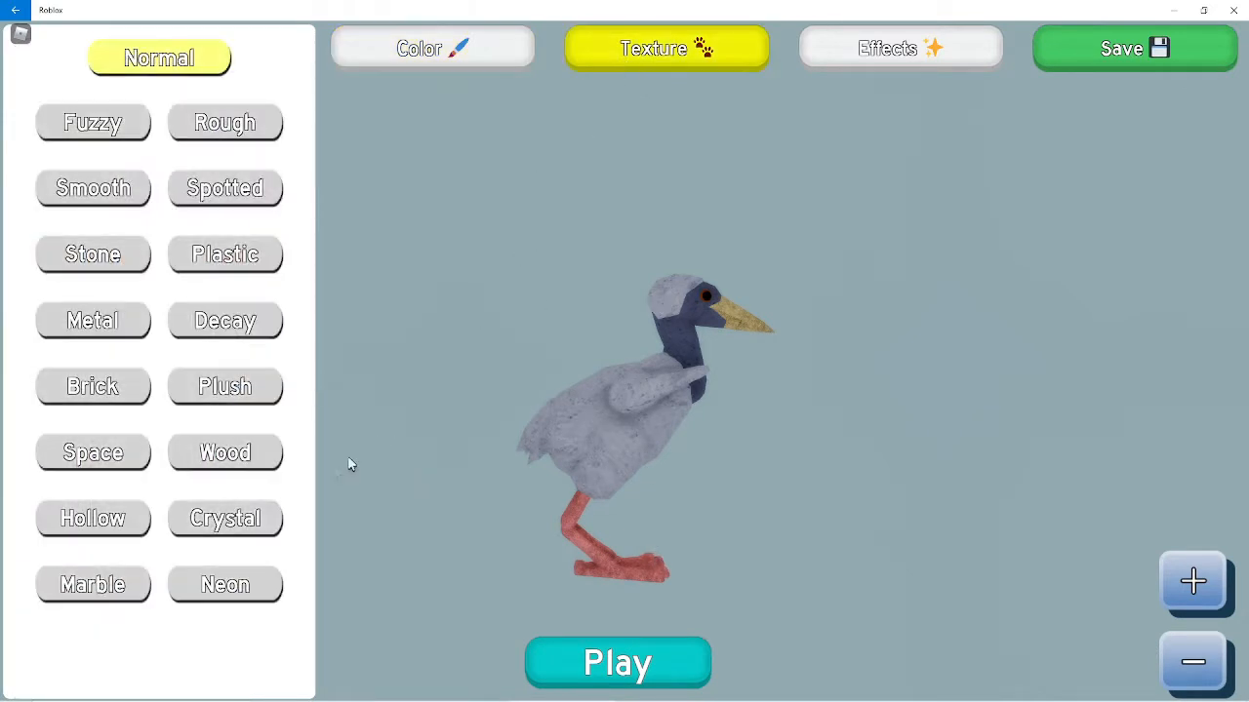
pyautogui.click(226, 519)
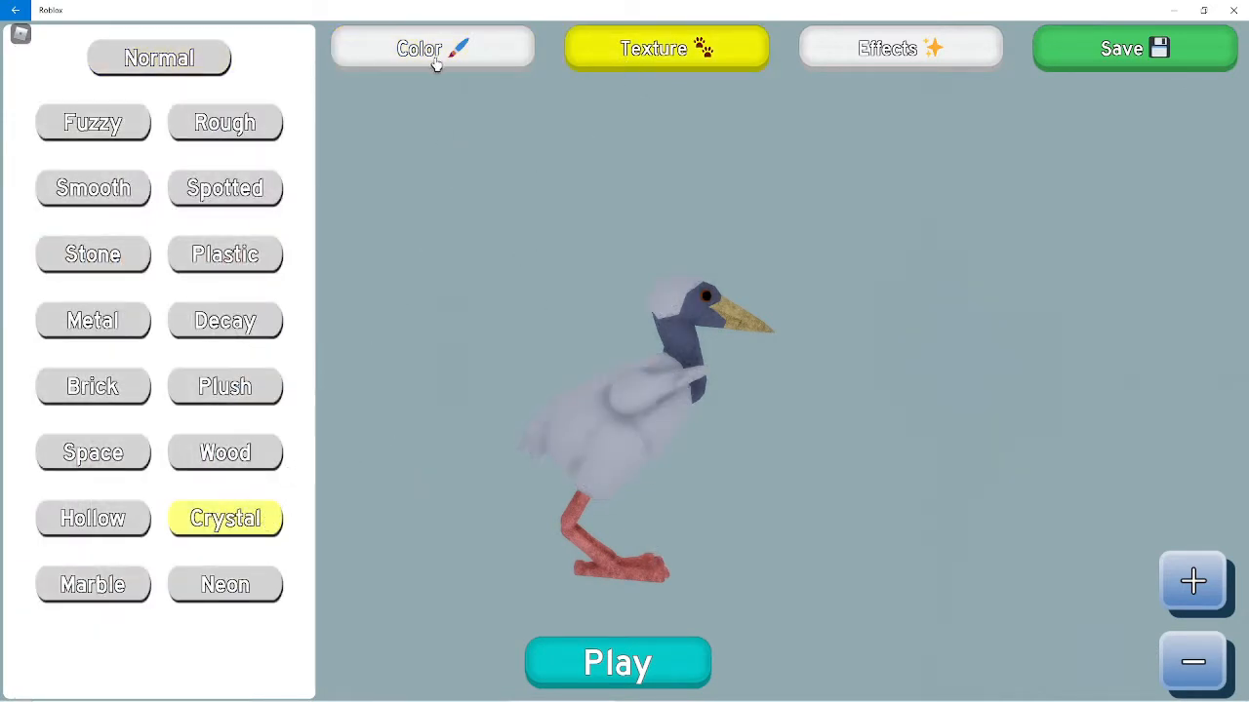
pyautogui.click(433, 47)
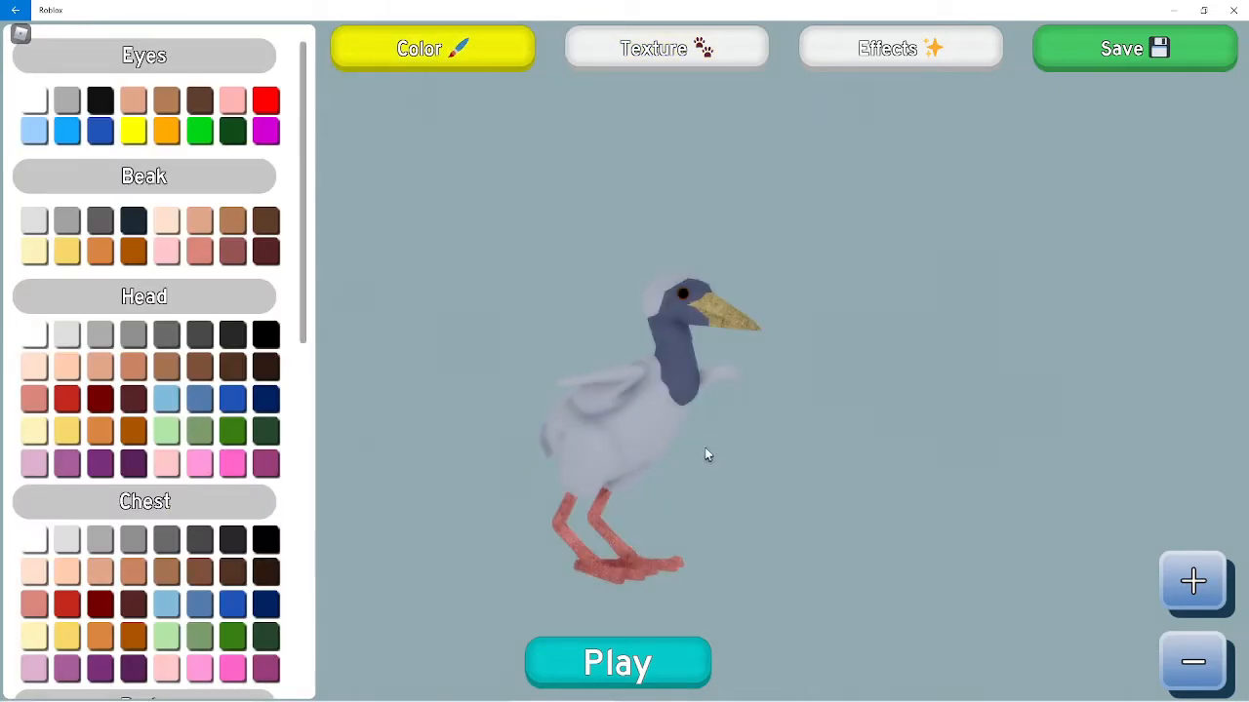
# Turn the stork around and give its head a dark navy colour.
pyautogui.moveTo(706, 453); pyautogui.dragTo(561, 458)
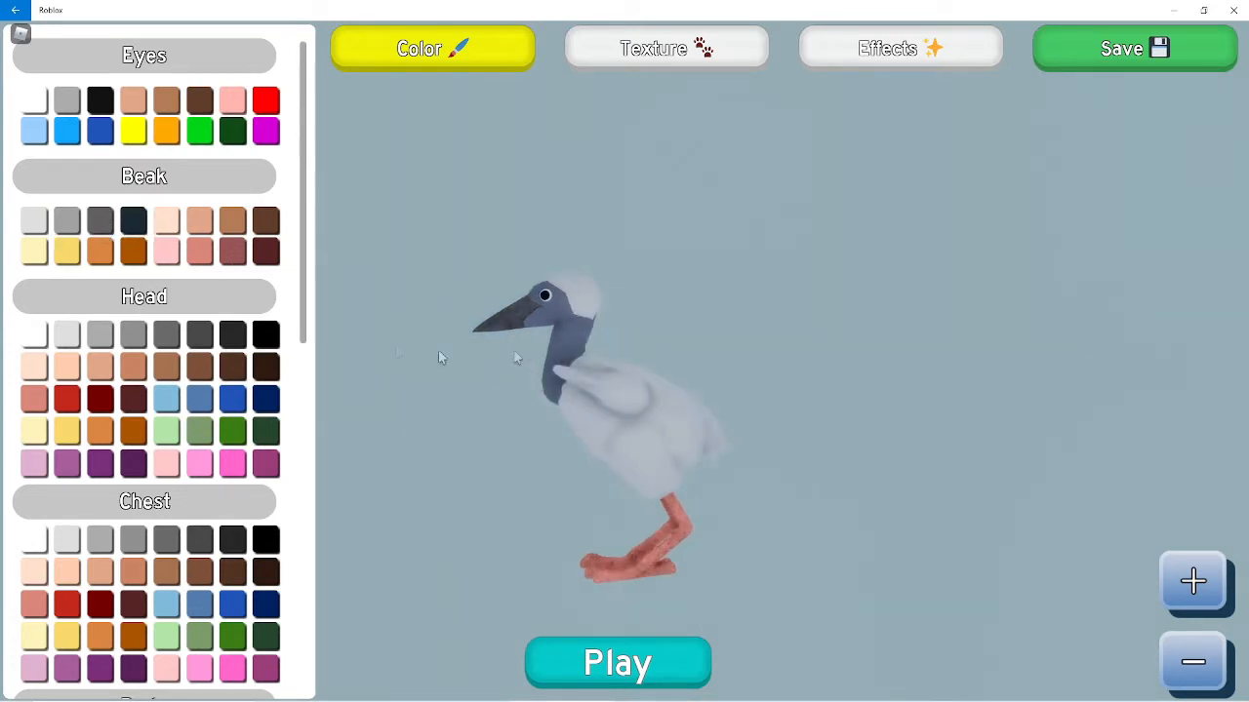
pyautogui.click(35, 333)
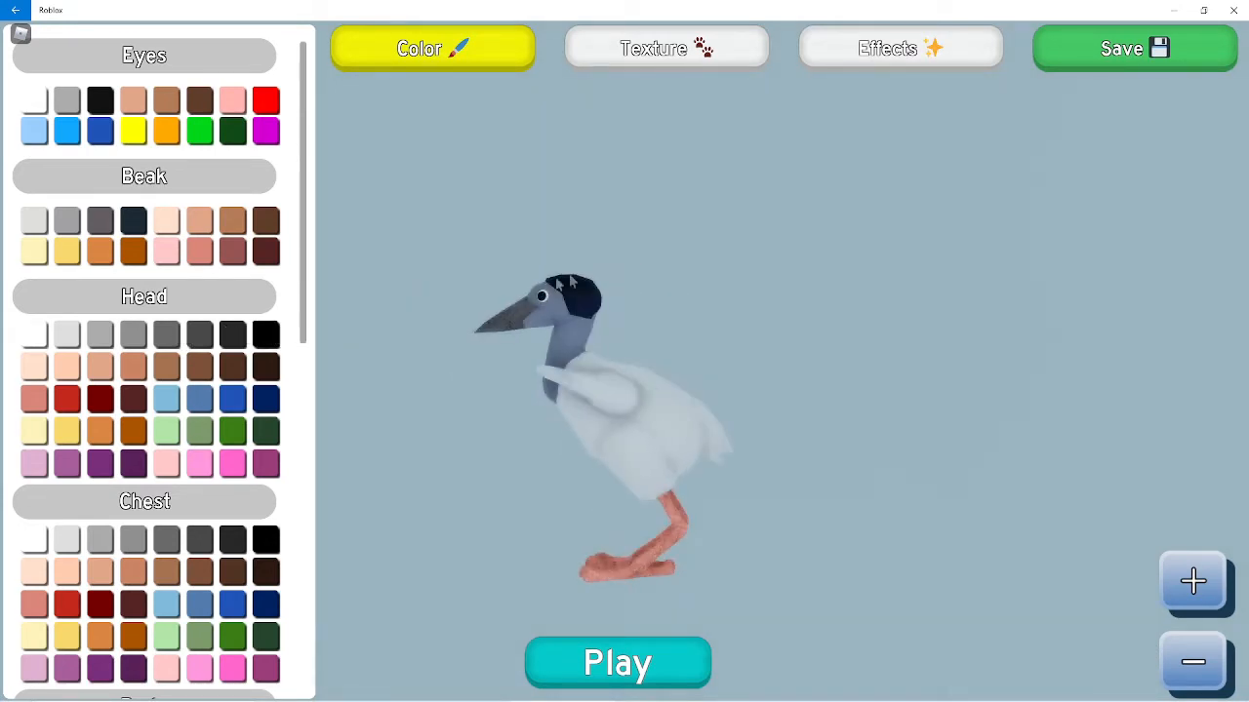
pyautogui.scroll(-3)
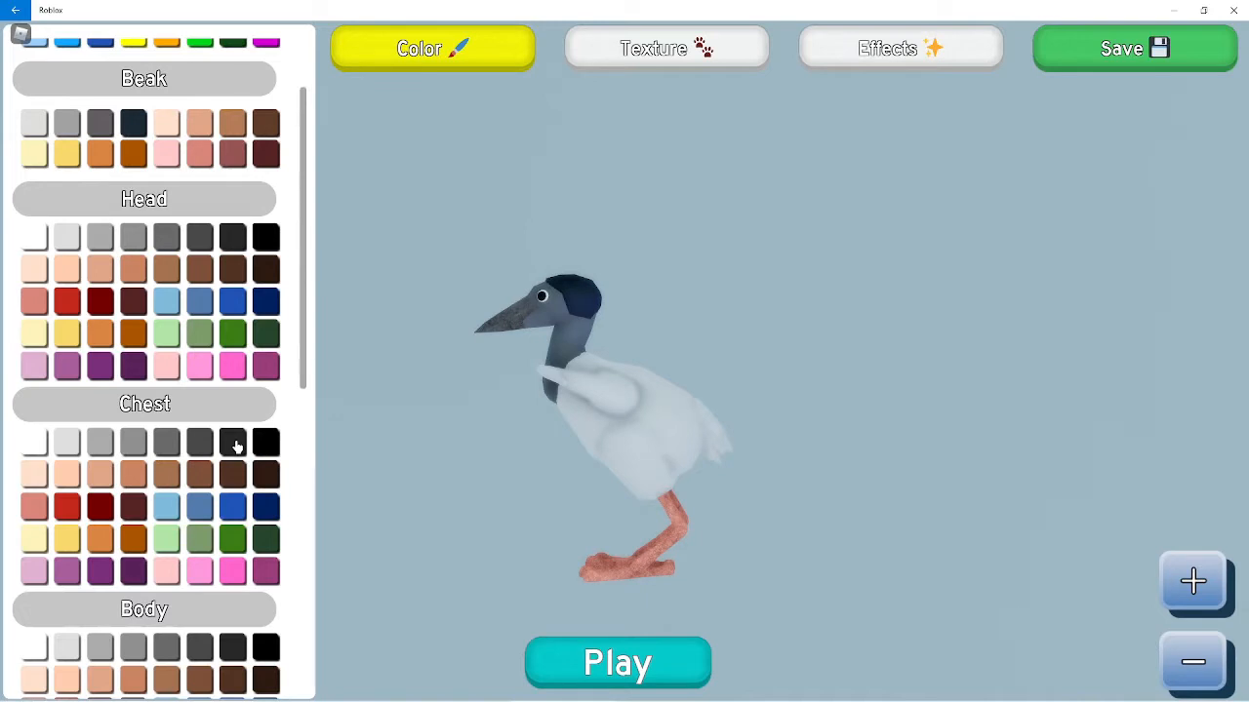
pyautogui.moveTo(284, 447)
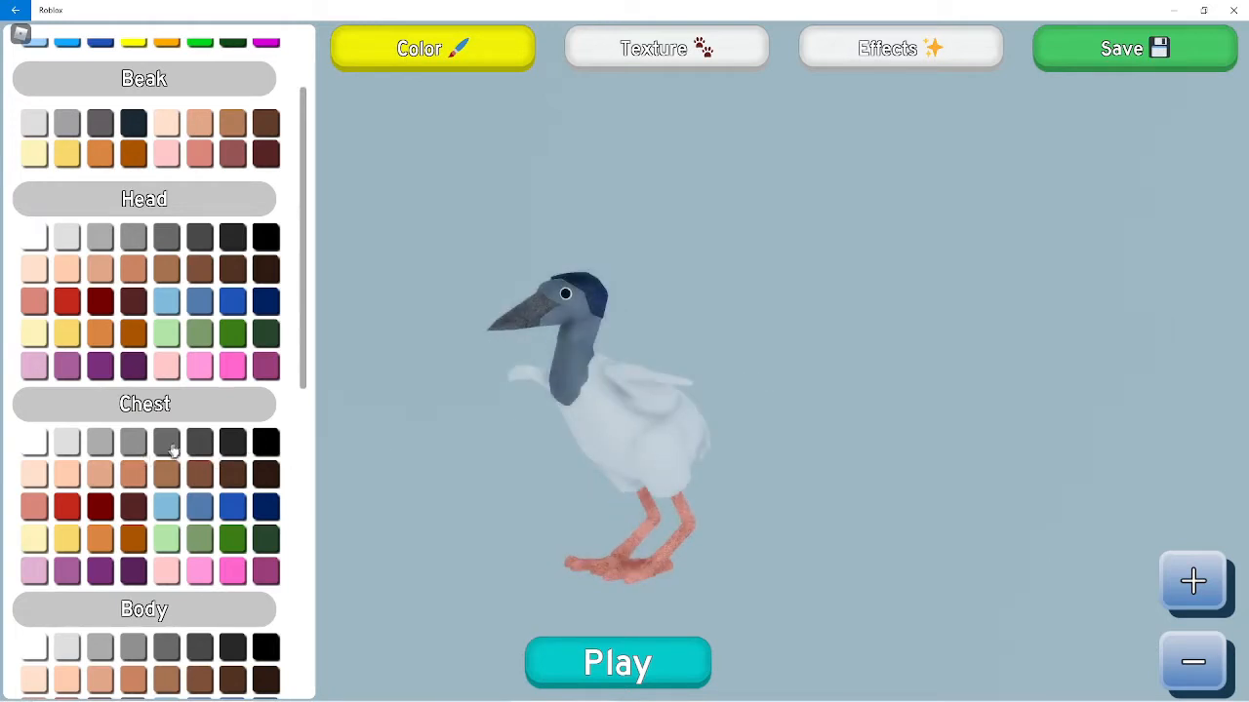
# Scroll the colour panel down to the Body and Legs swatches.
pyautogui.scroll(-3)
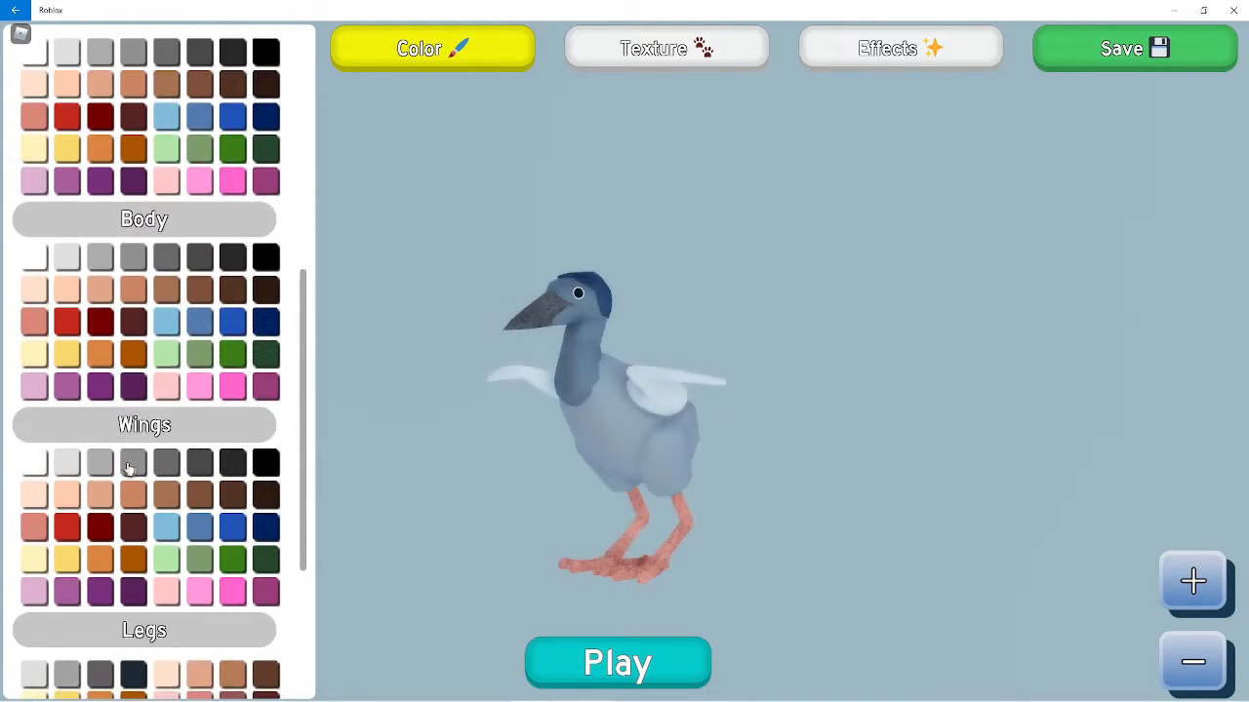
pyautogui.scroll(-3)
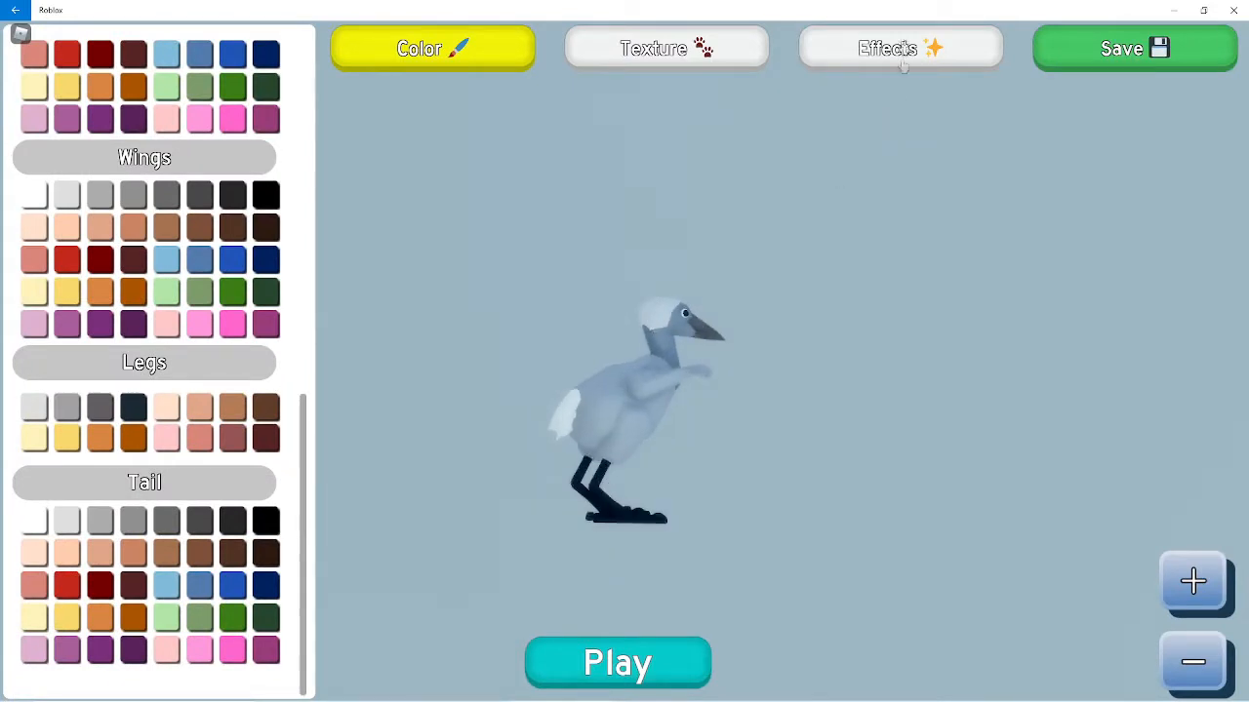
# Add an effect to the stork and enter the world with it.
pyautogui.click(899, 47)
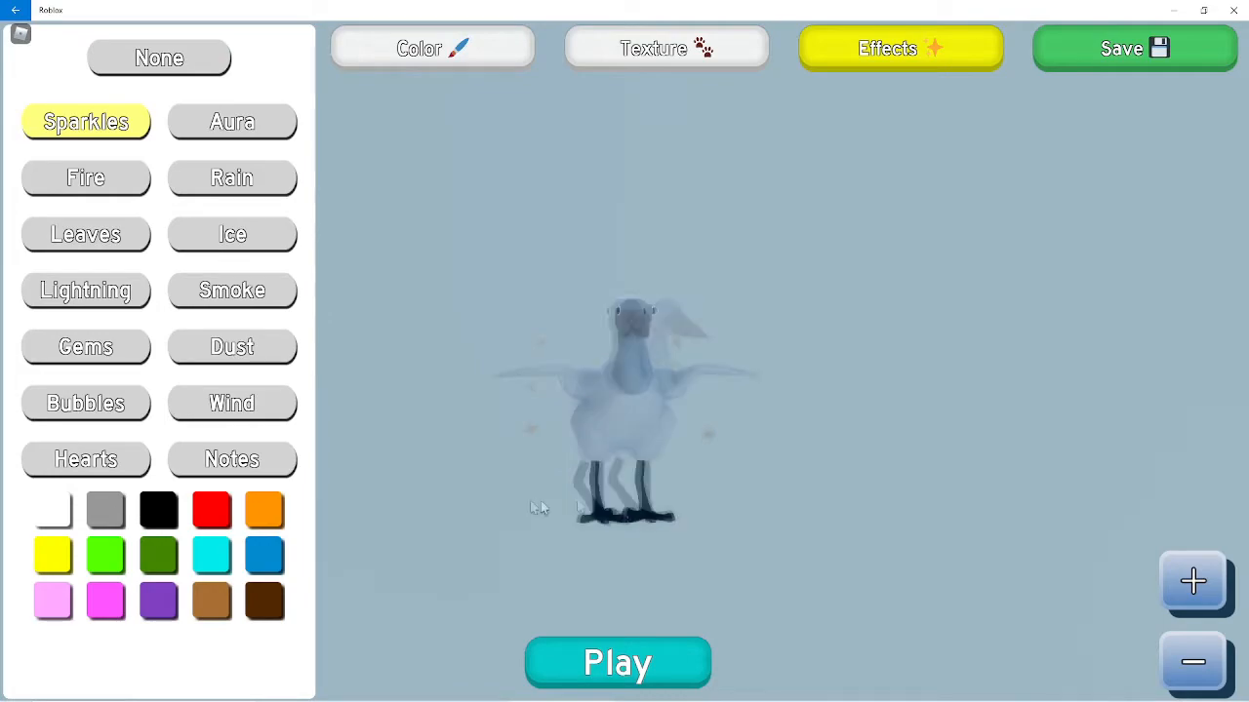
pyautogui.click(617, 663)
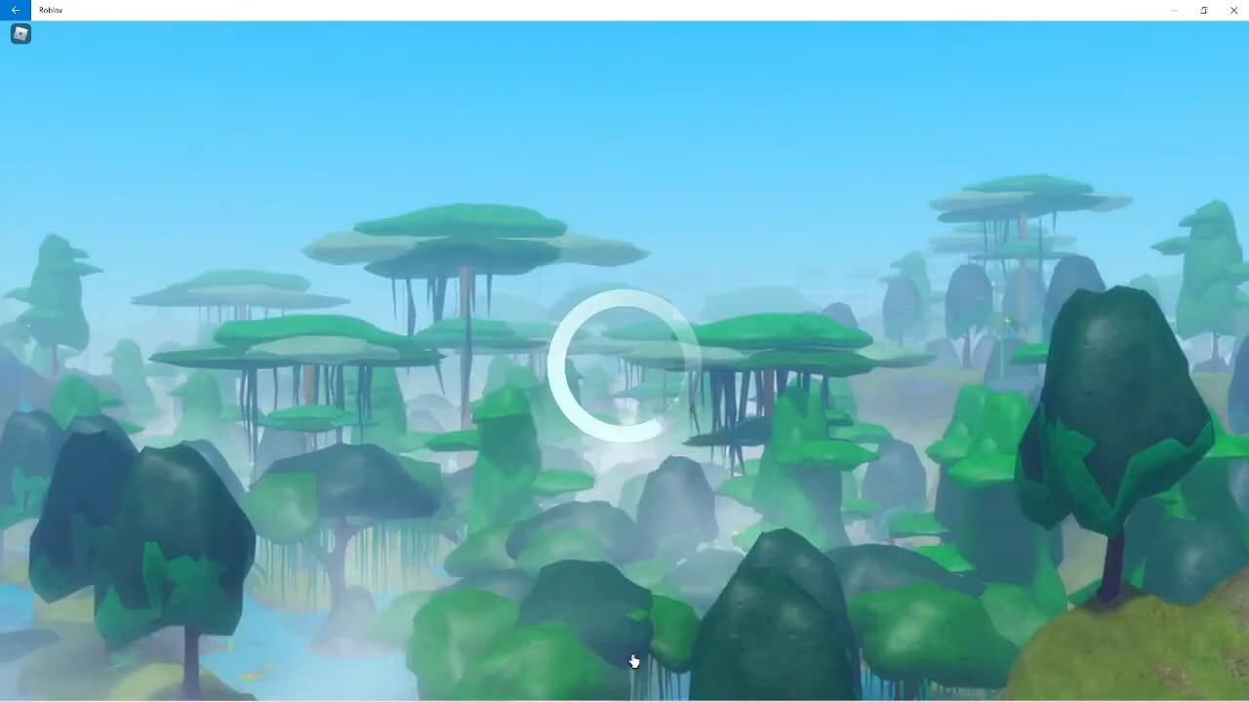
pyautogui.moveTo(694, 531)
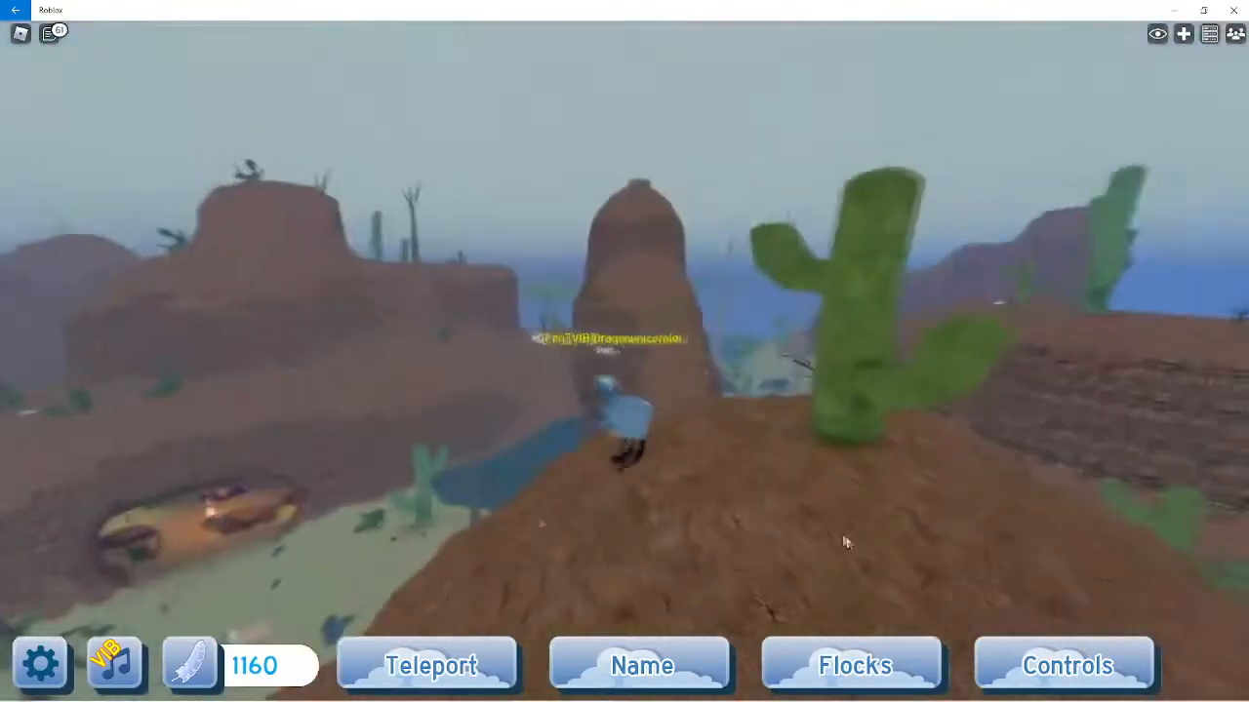
# Use the Controls list to make the stork sit, eat and perform a third action.
pyautogui.click(1066, 663)
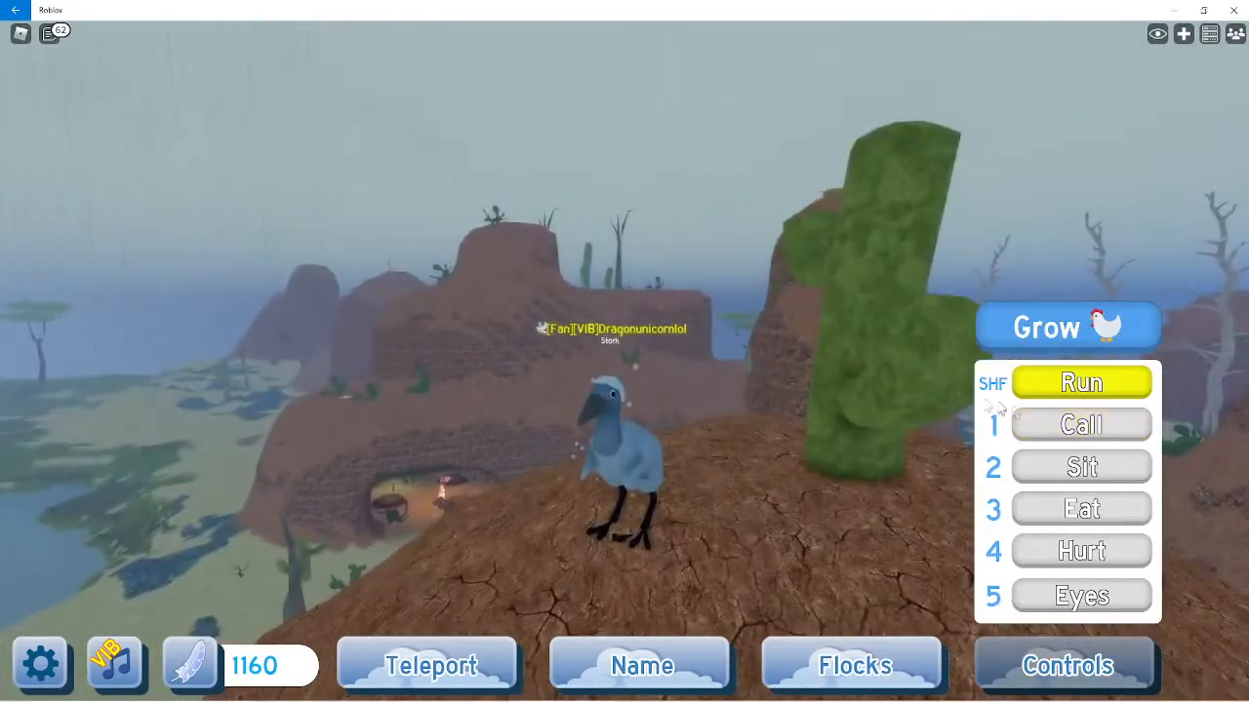
pyautogui.click(1081, 466)
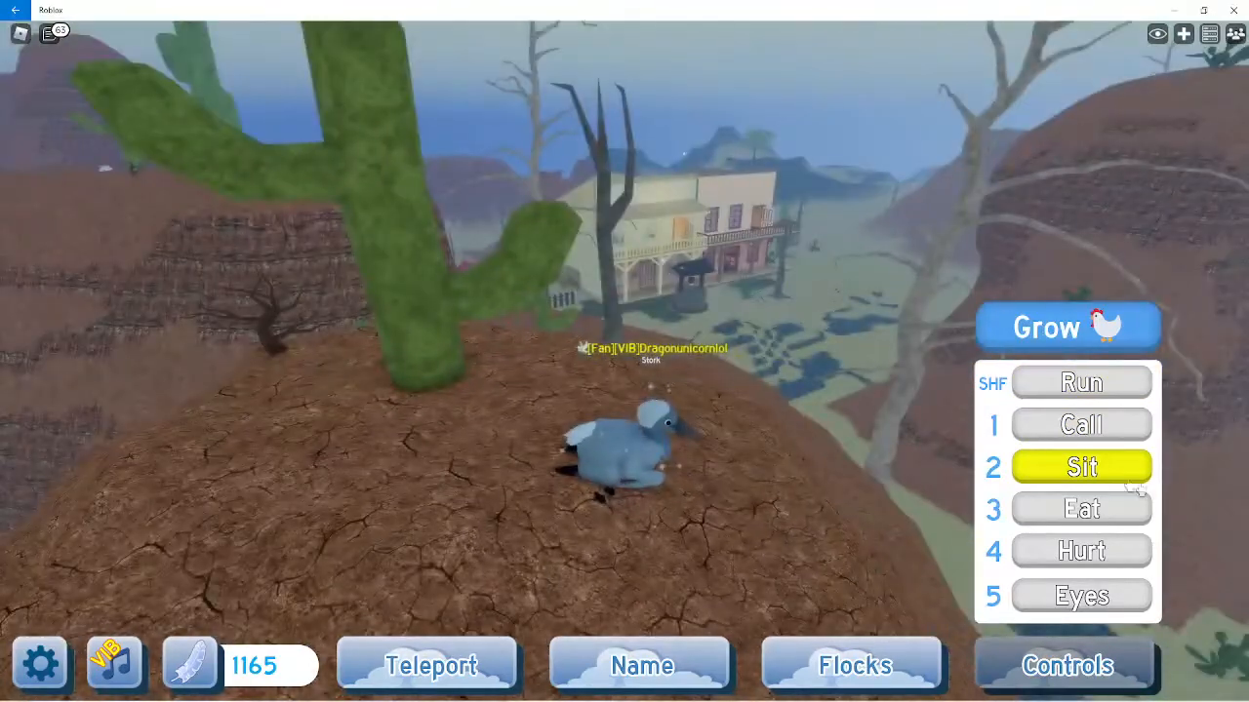
pyautogui.click(1081, 508)
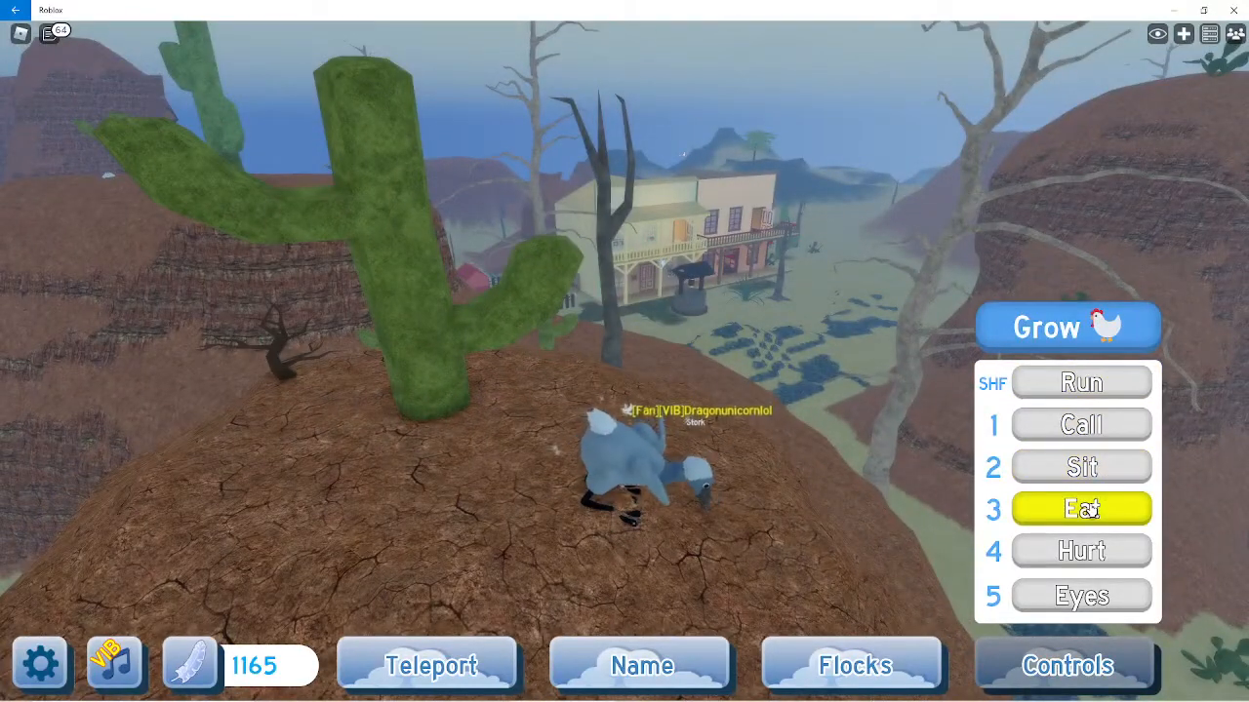
pyautogui.click(1081, 550)
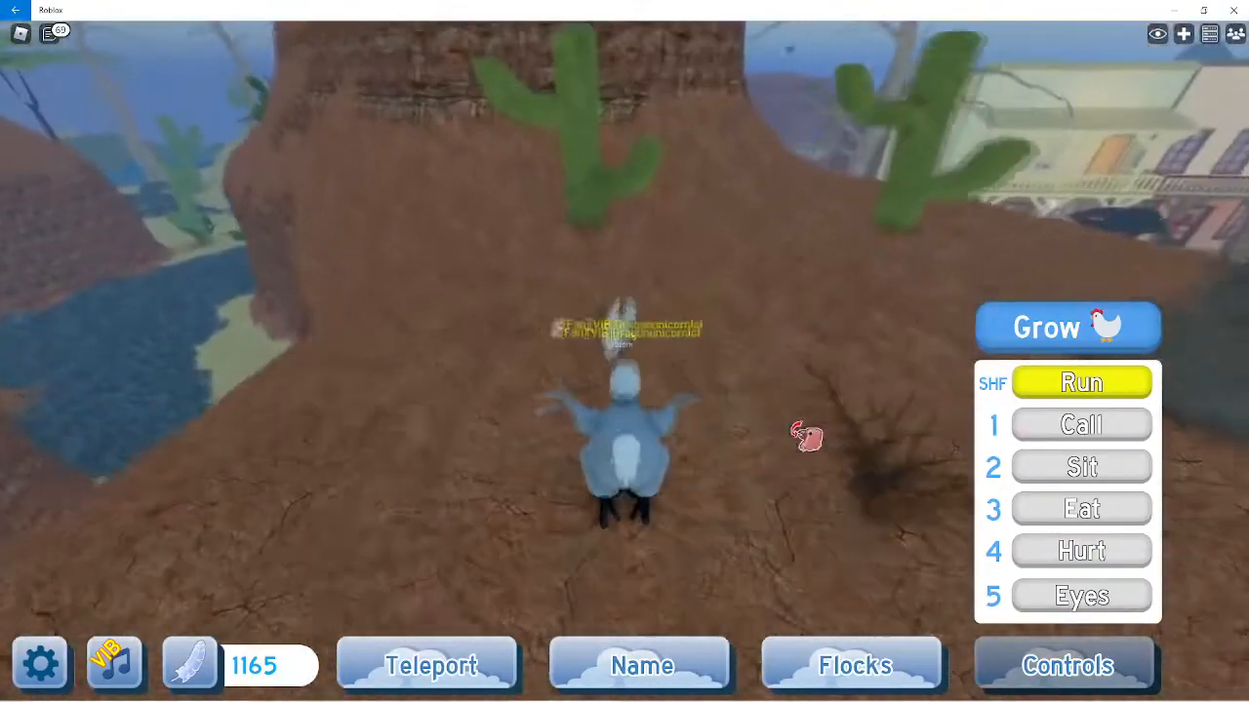
# Grow the stork to its next stage, keeping its existing colours.
pyautogui.click(1067, 328)
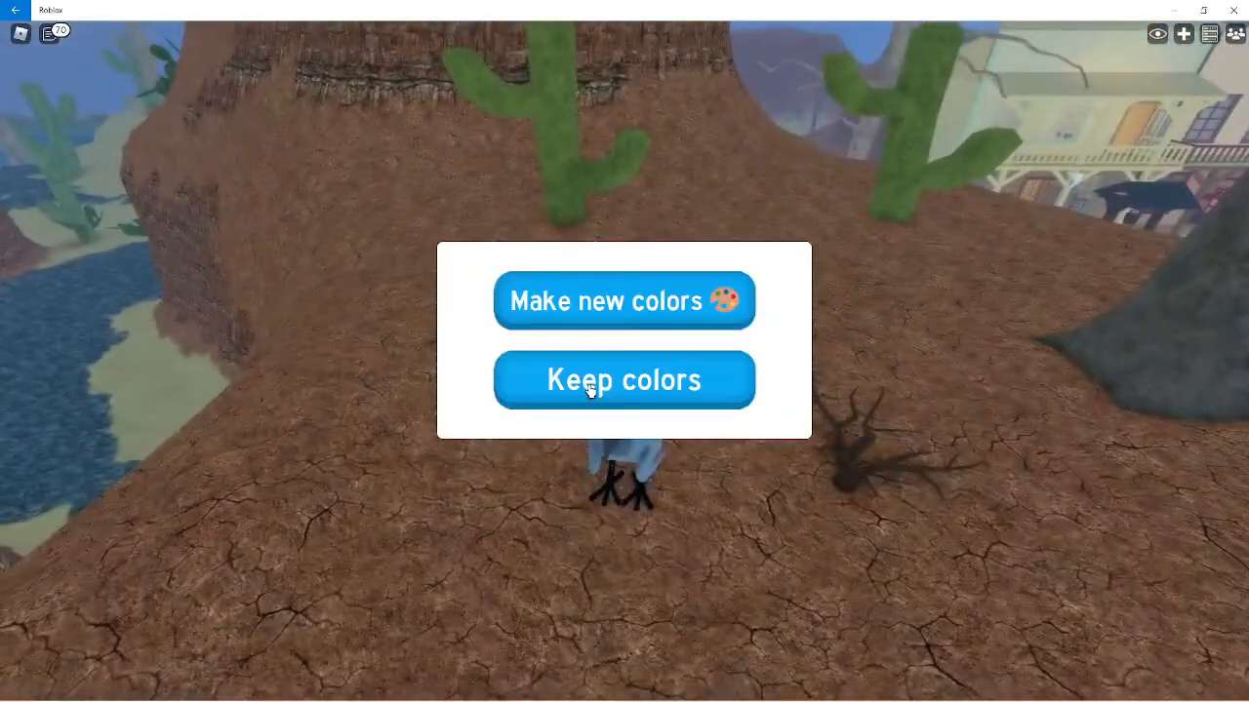
pyautogui.click(624, 378)
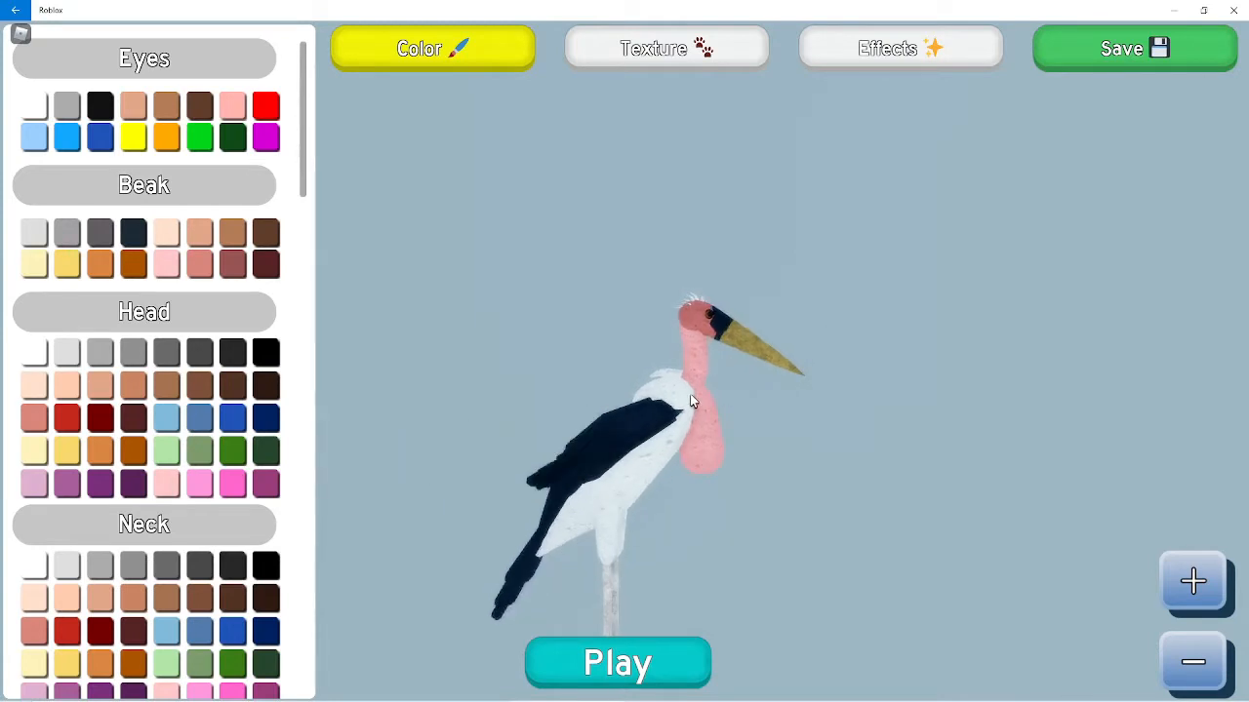
pyautogui.moveTo(699, 394)
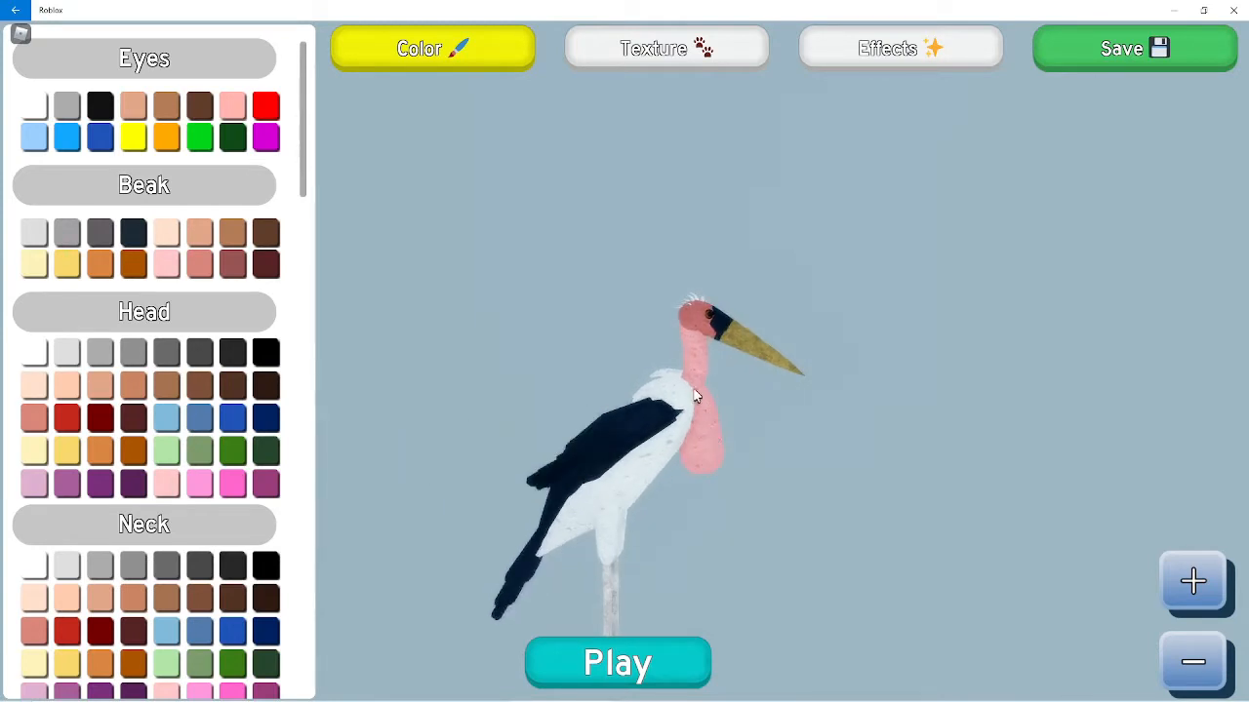
pyautogui.moveTo(707, 404)
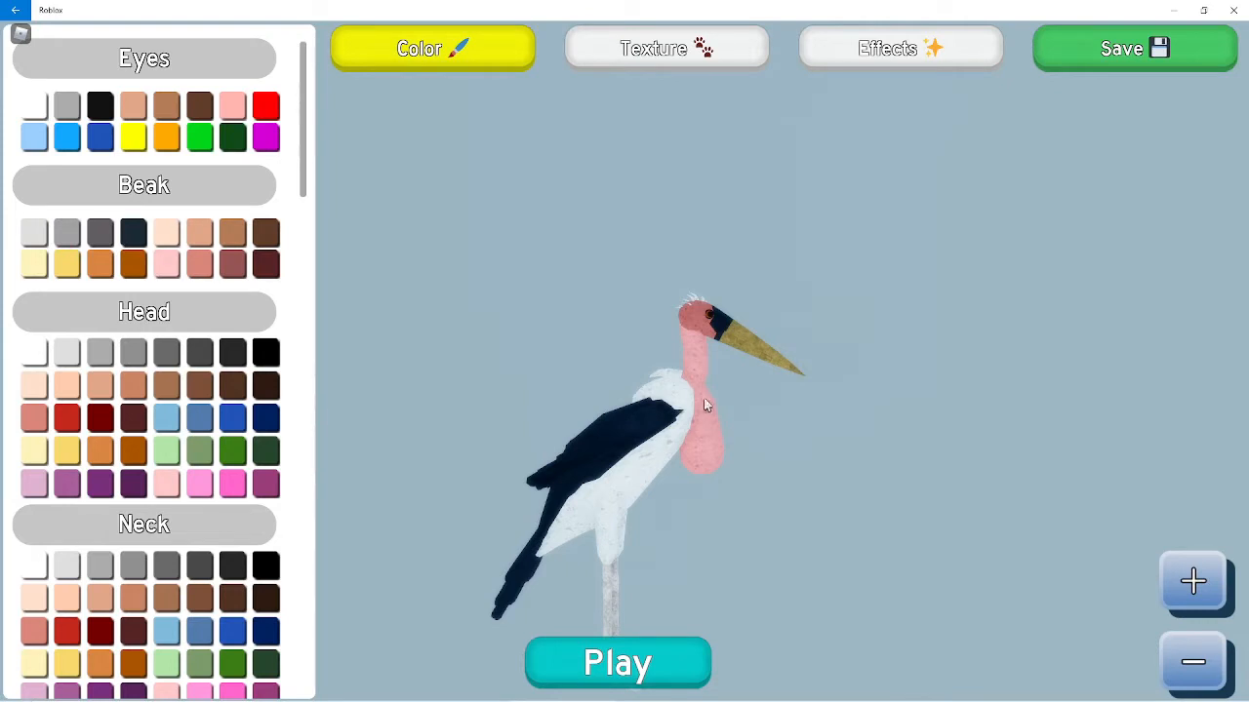
pyautogui.moveTo(695, 375)
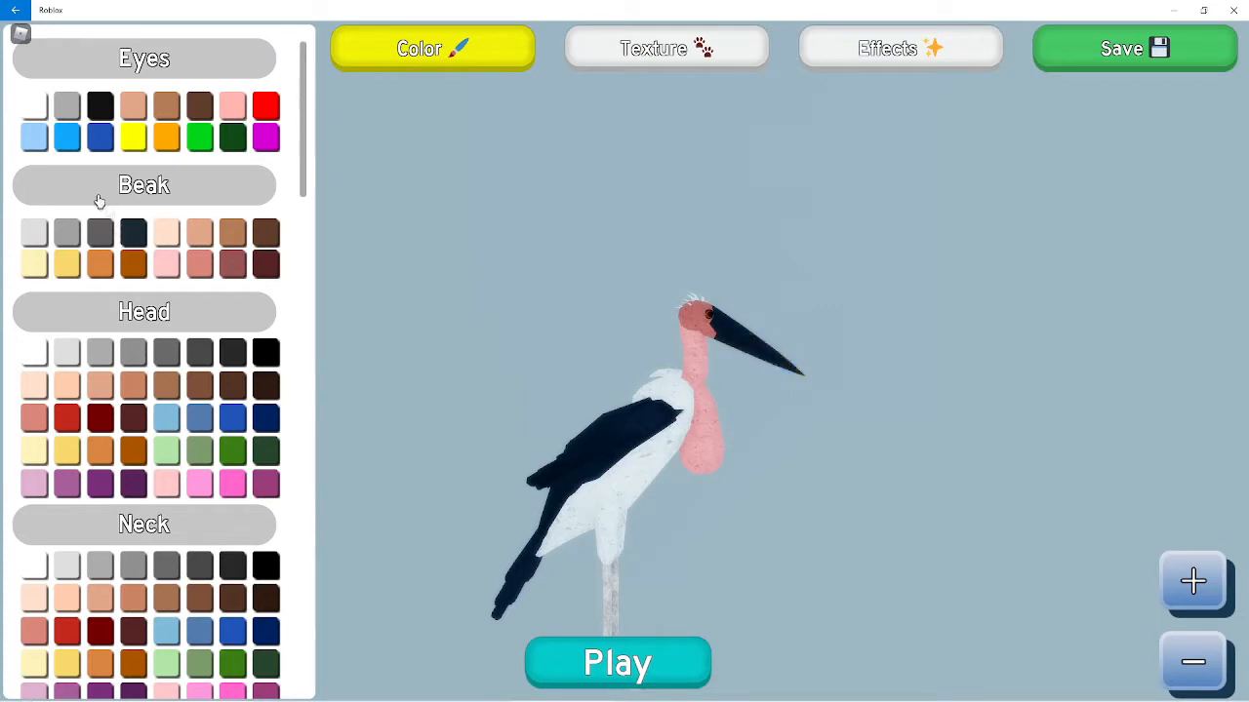
# Give the stork a dark beak colour instead of yellow.
pyautogui.click(99, 232)
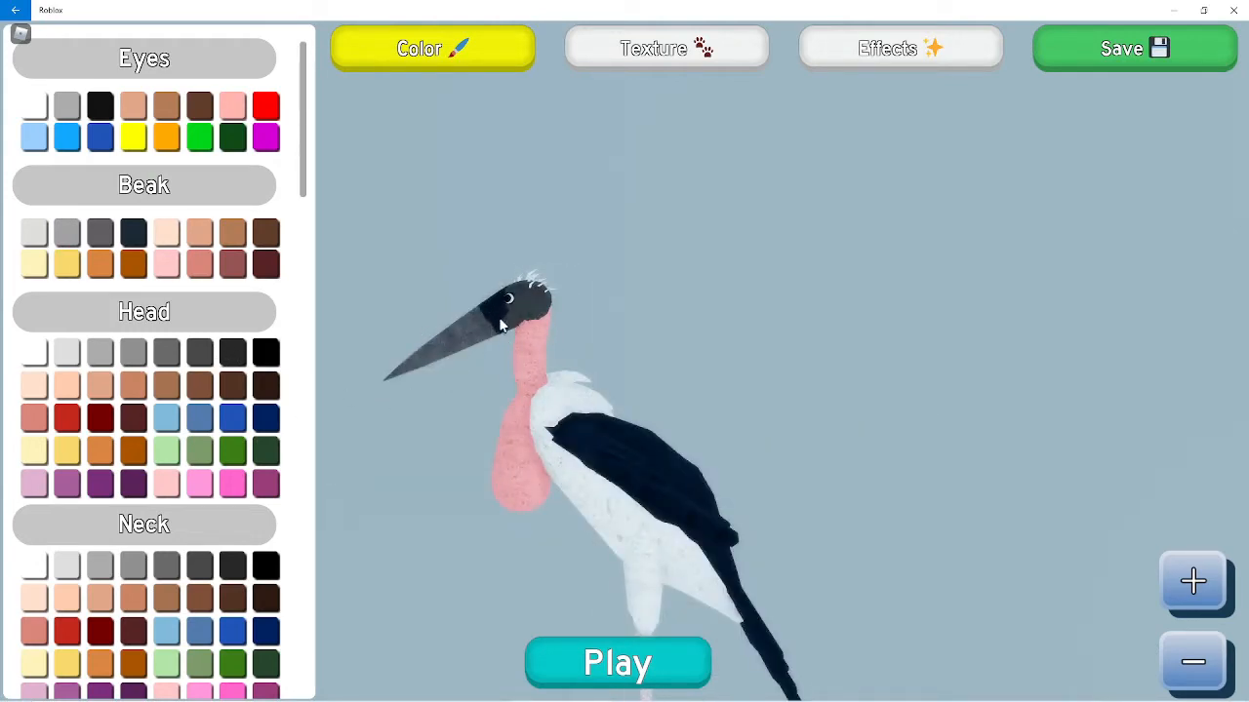
pyautogui.scroll(-3)
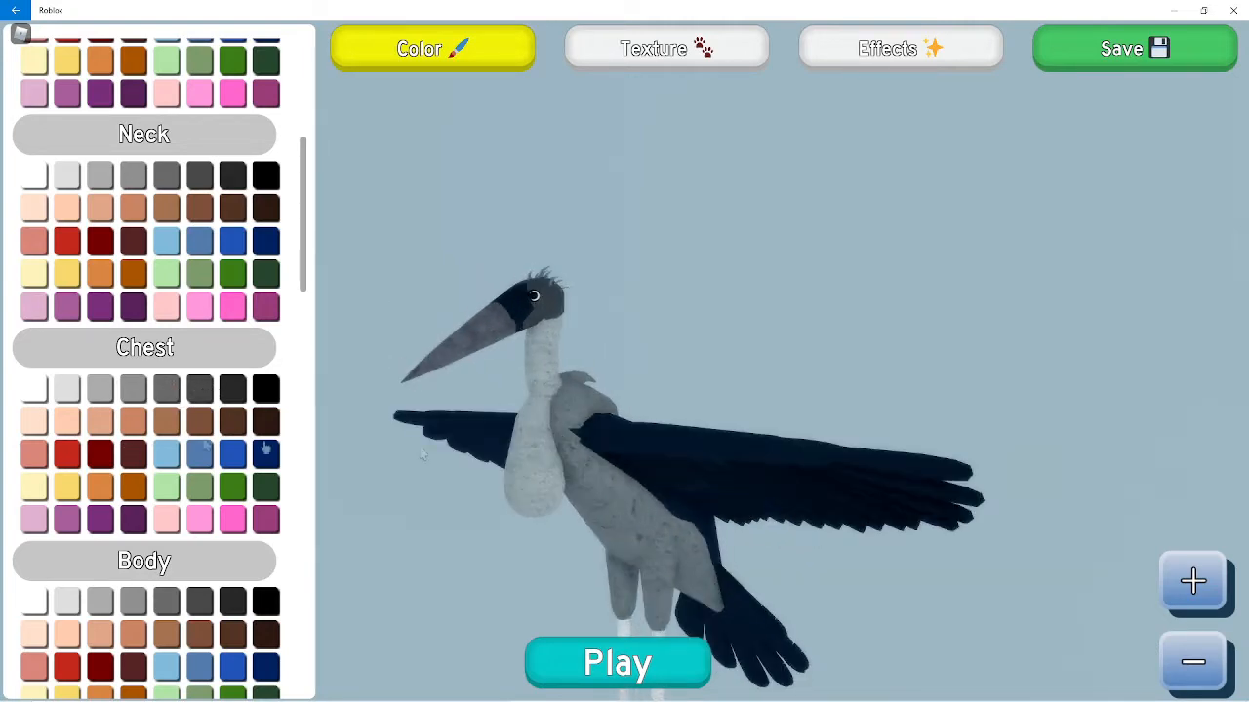
pyautogui.scroll(-3)
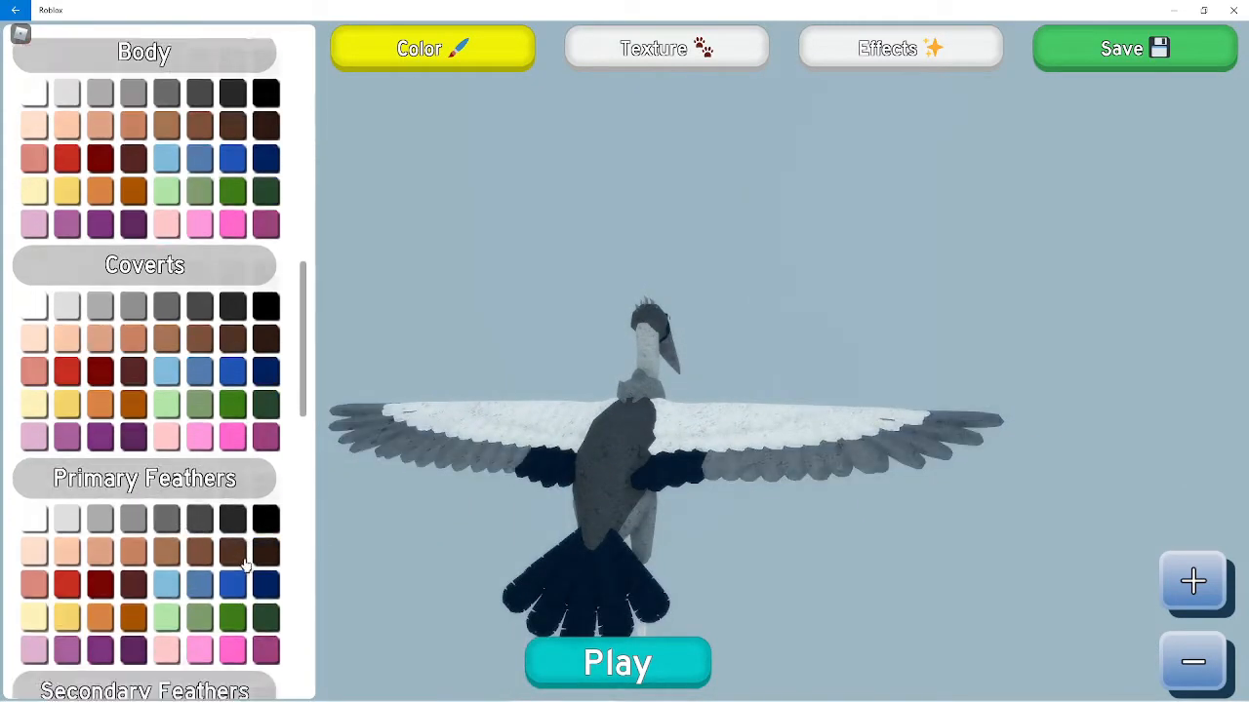
pyautogui.scroll(-3)
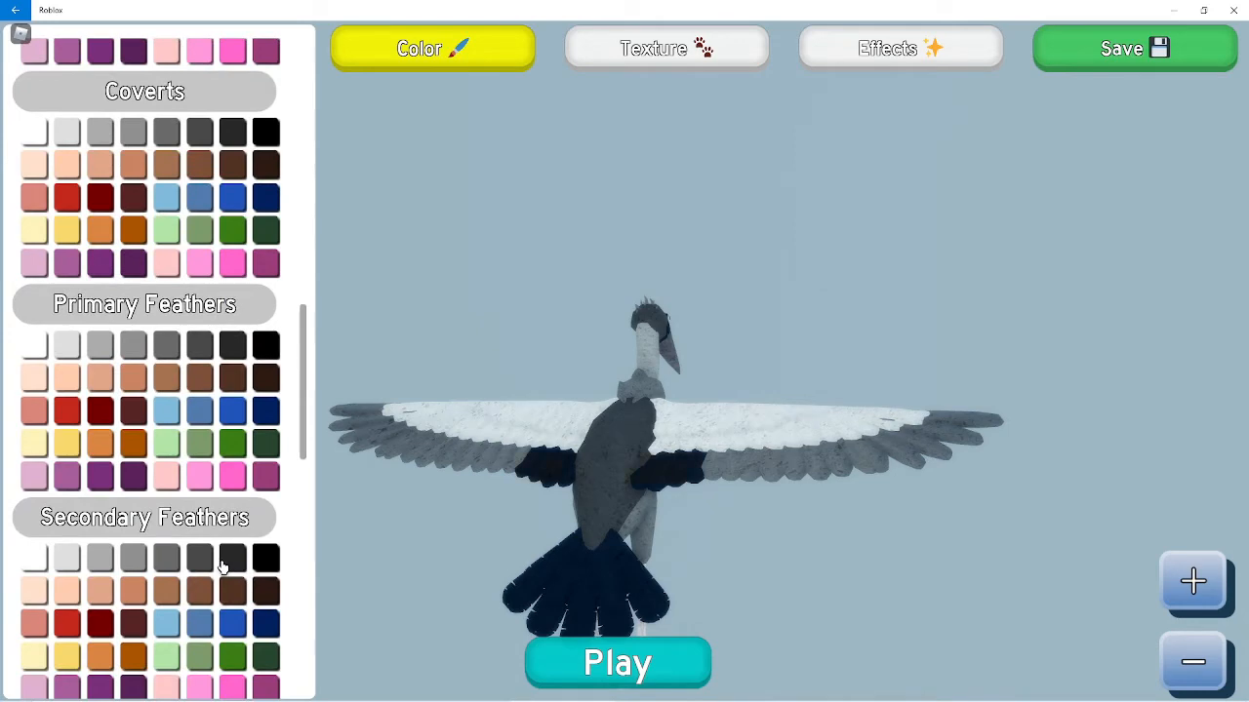
pyautogui.scroll(-3)
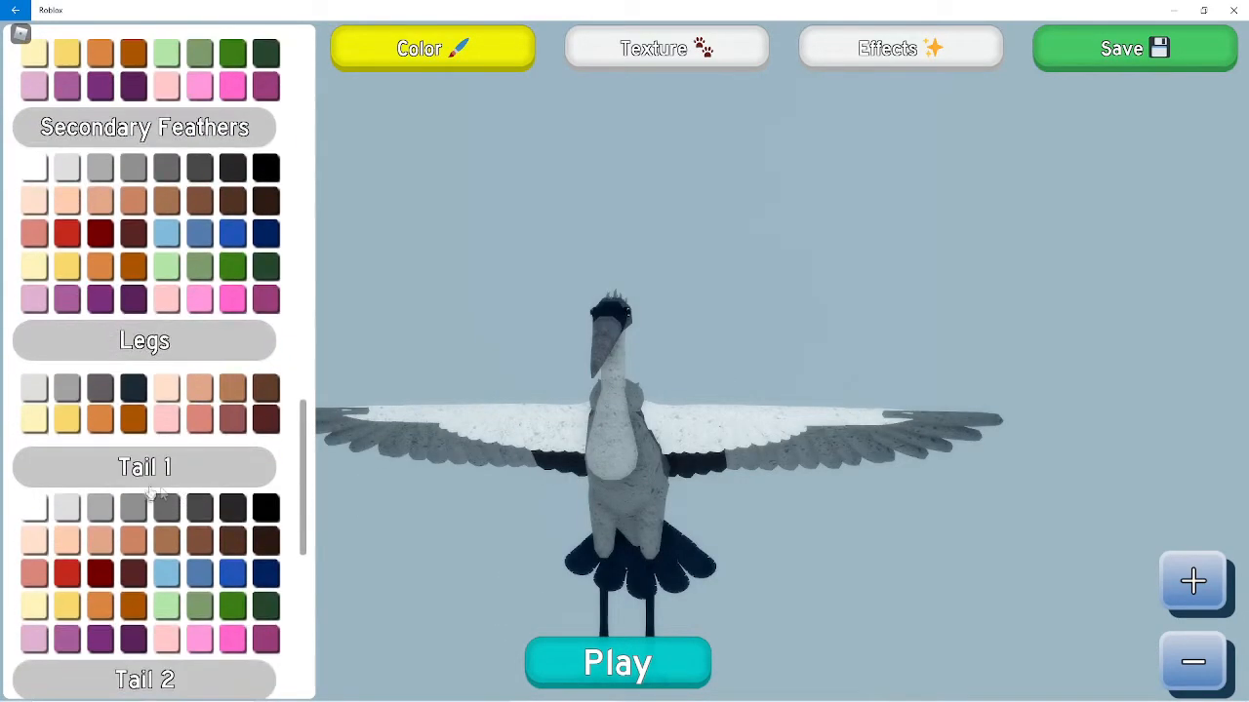
pyautogui.scroll(-3)
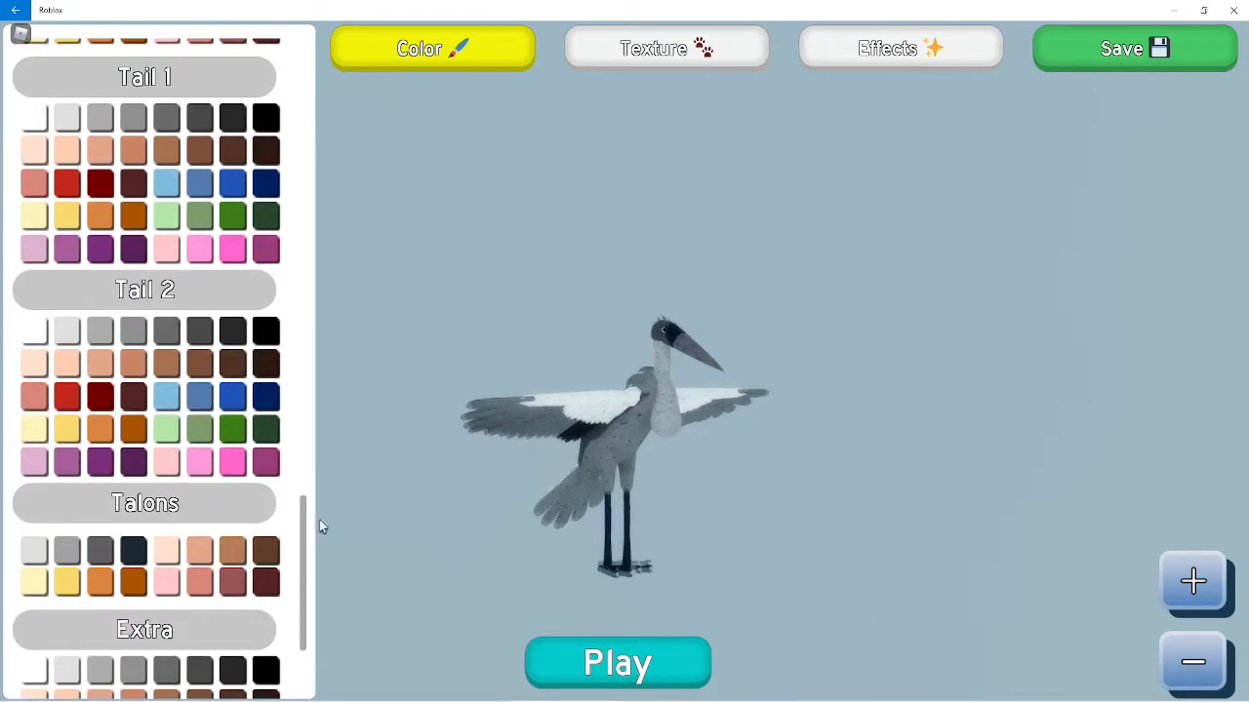
pyautogui.scroll(-3)
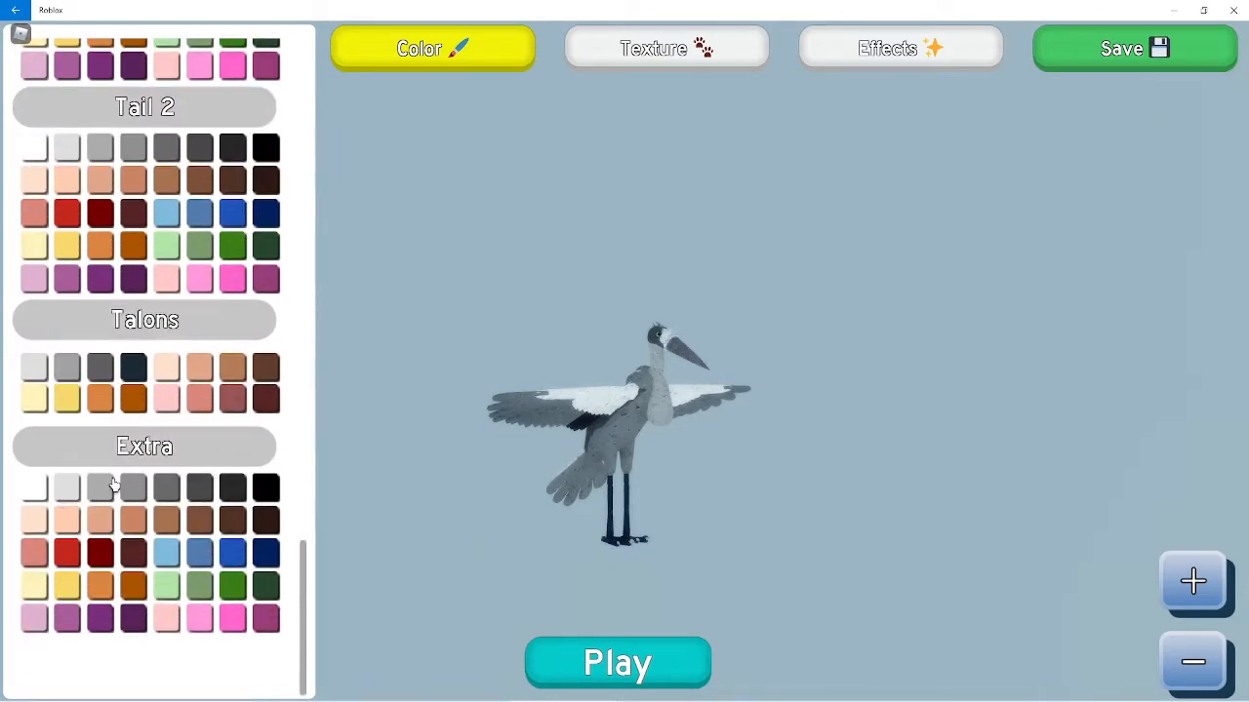
# Keep Sparkles selected in Effects and spawn into the world as the adult stork.
pyautogui.click(667, 47)
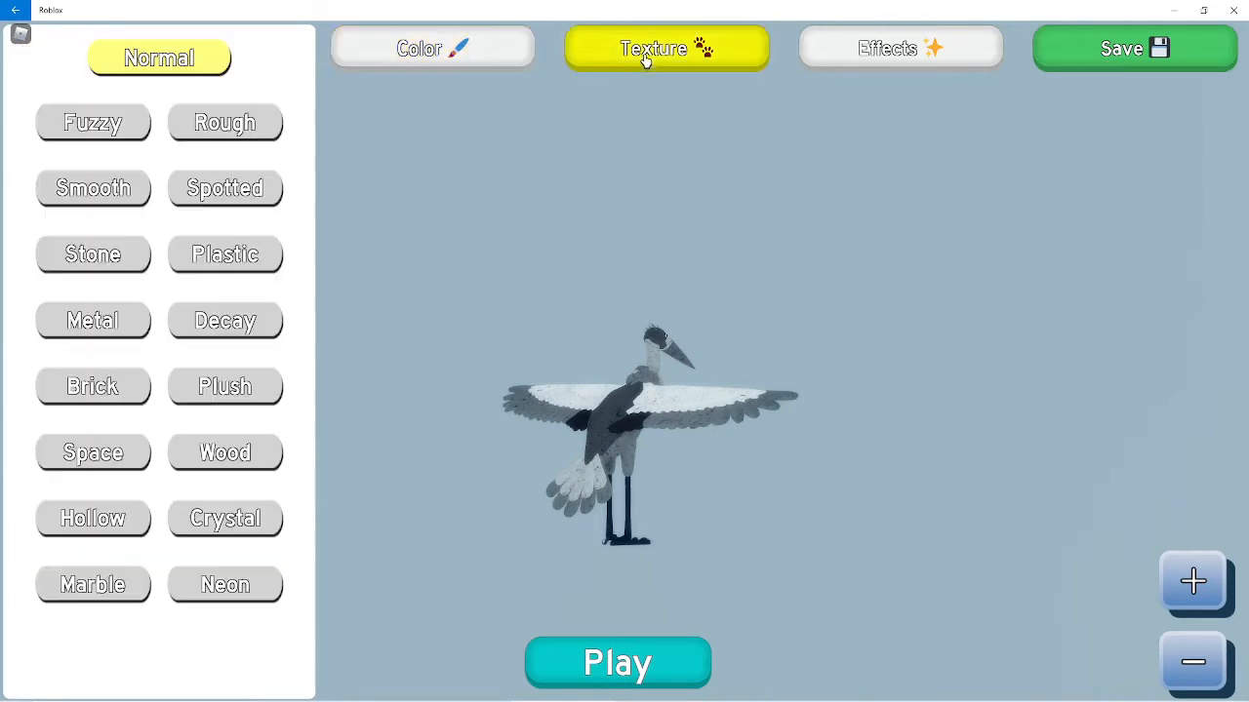
pyautogui.click(226, 519)
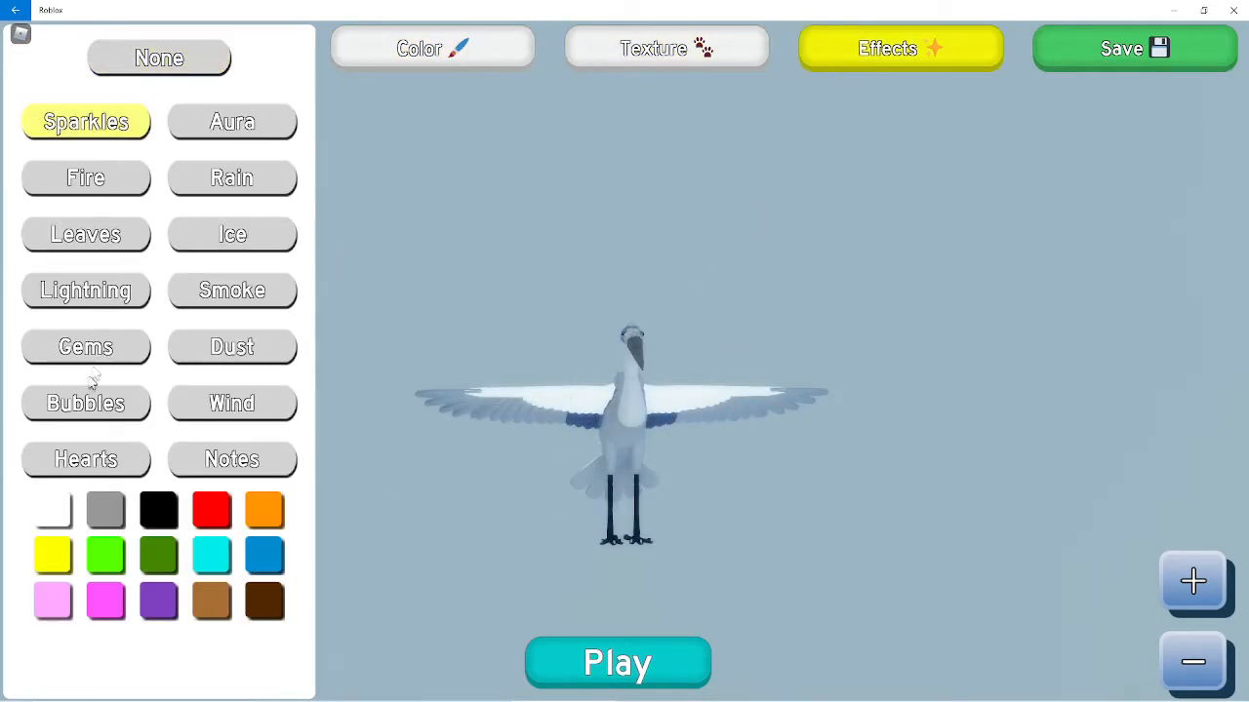
pyautogui.click(617, 663)
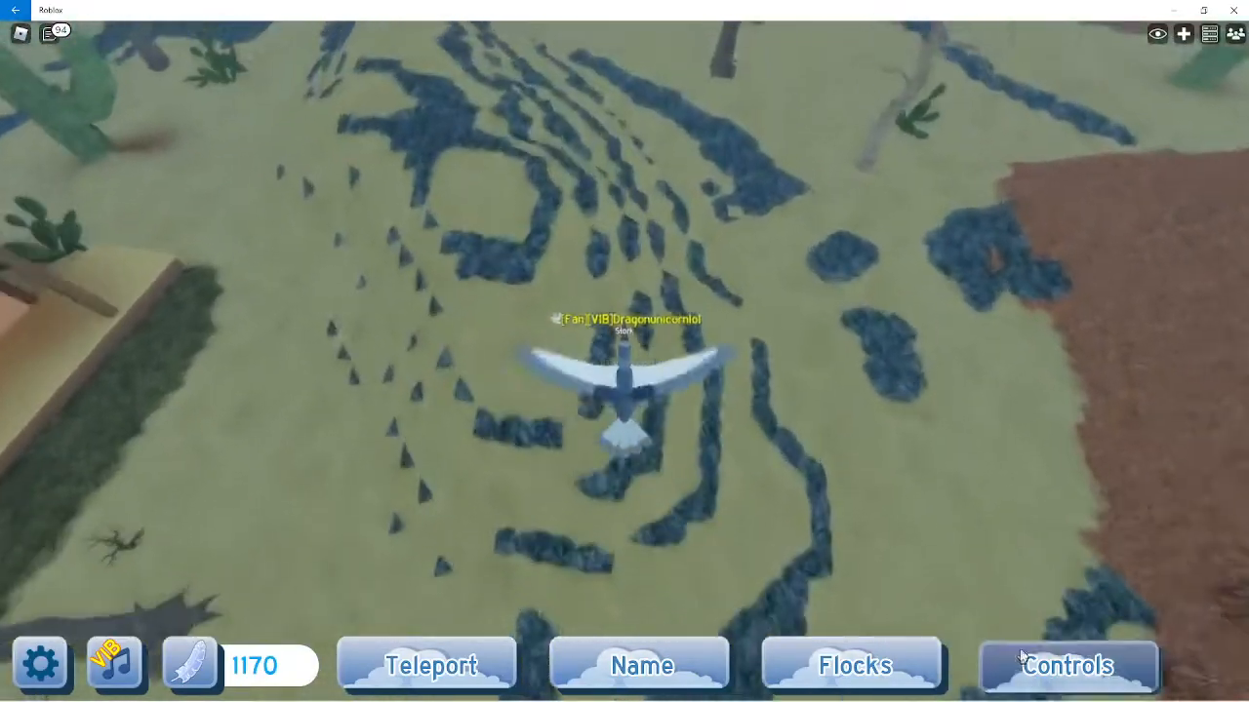
# Bring up the stork's animation list after landing on the rope bridge.
pyautogui.click(1067, 663)
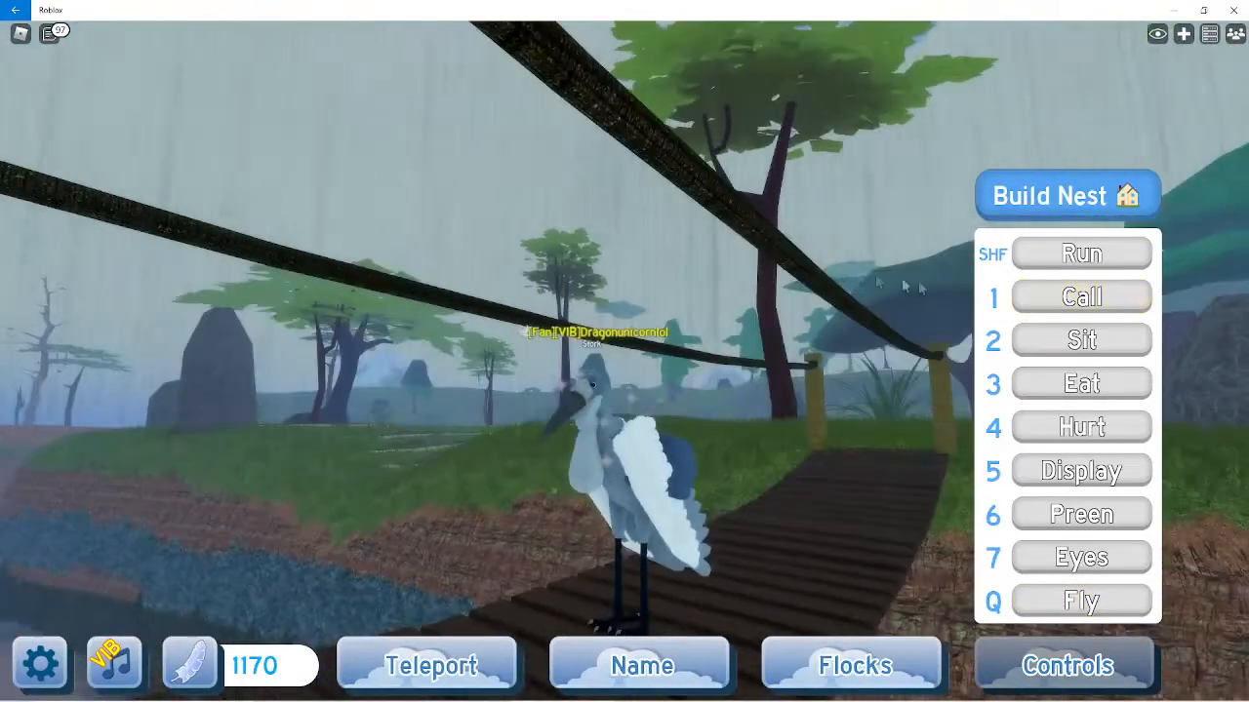
# Have the stork sit on the rainy bridge, then stand back up.
pyautogui.click(1081, 339)
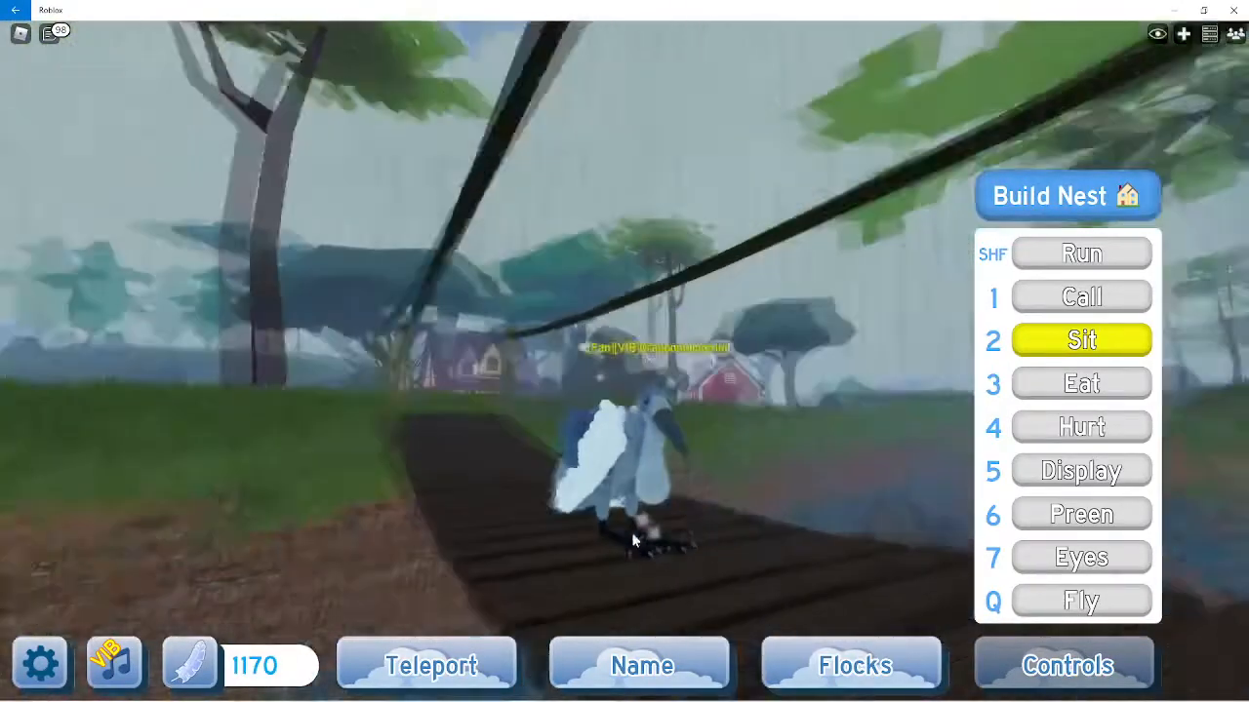
pyautogui.click(1081, 382)
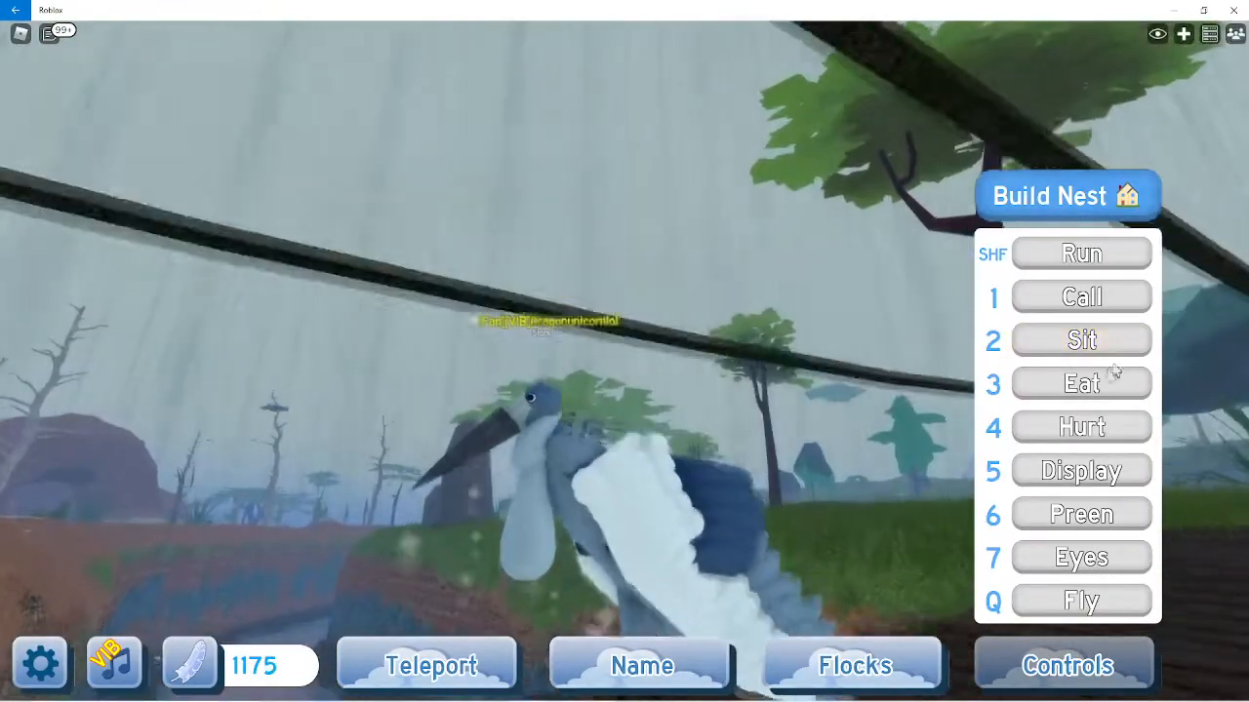
# Play the stork's preening animation on the bridge, then stop it.
pyautogui.click(1081, 383)
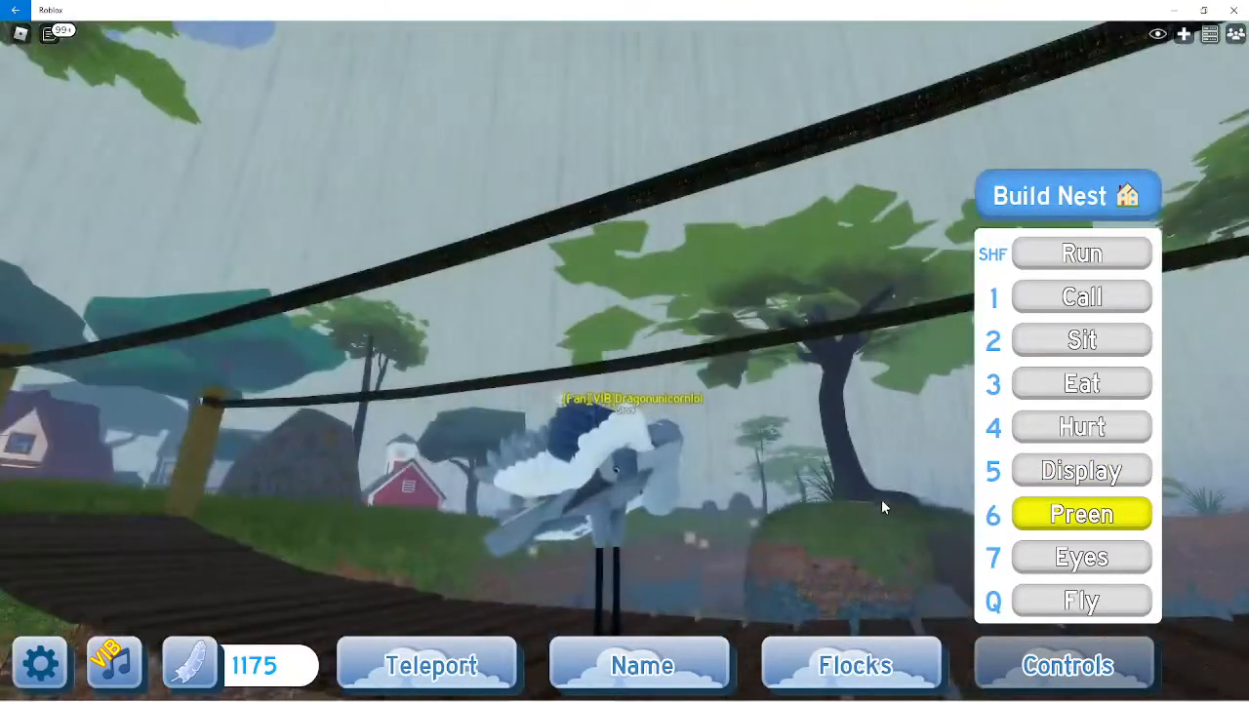
pyautogui.click(1081, 558)
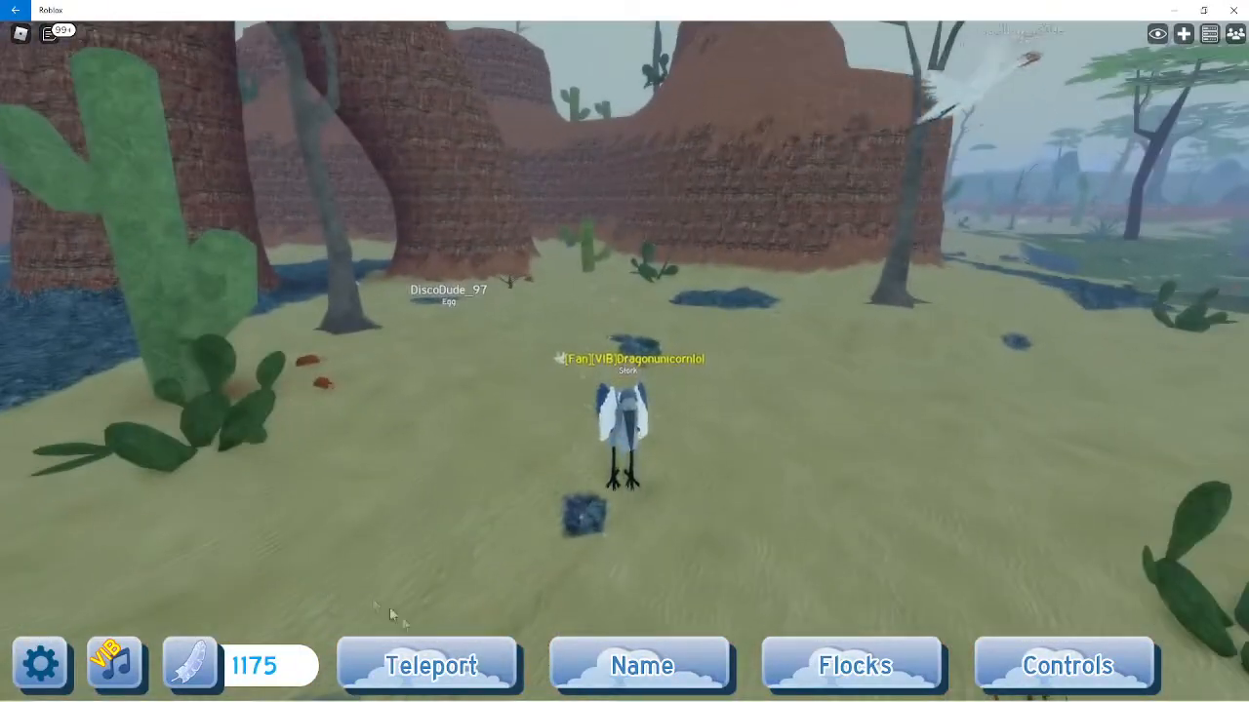
# Teleport the stork through the destination list to the Village beside the well.
pyautogui.click(430, 665)
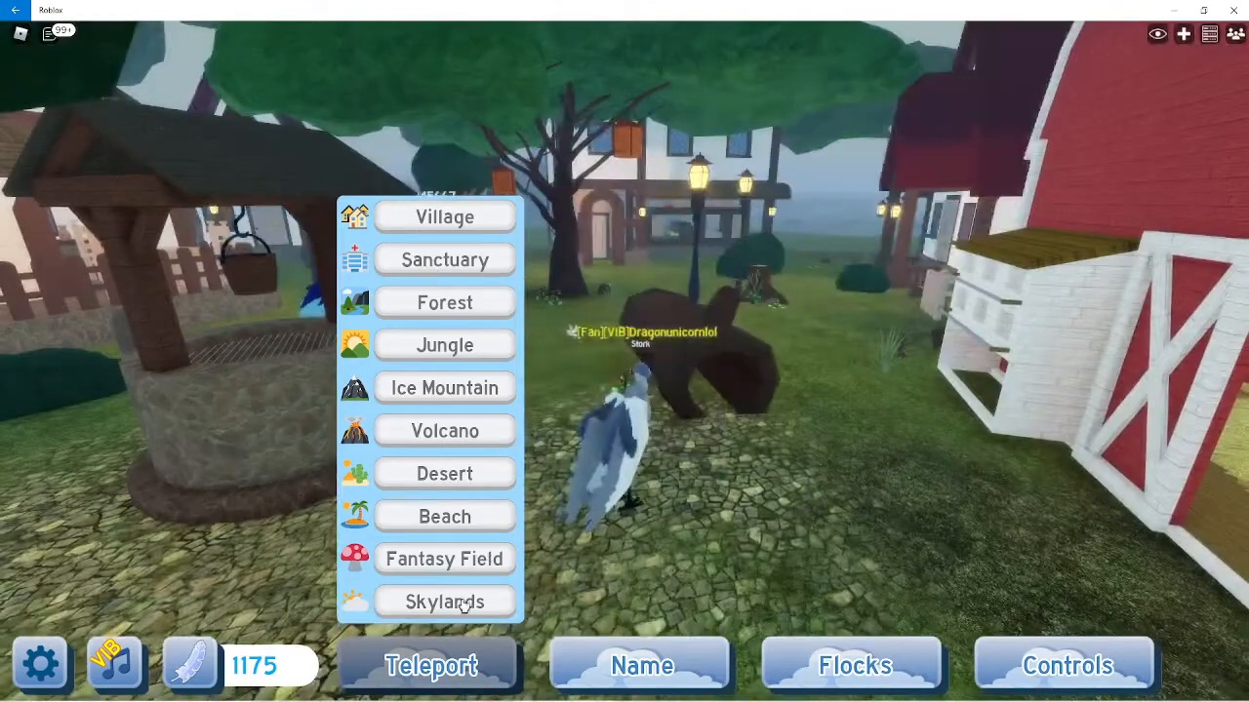
pyautogui.click(444, 601)
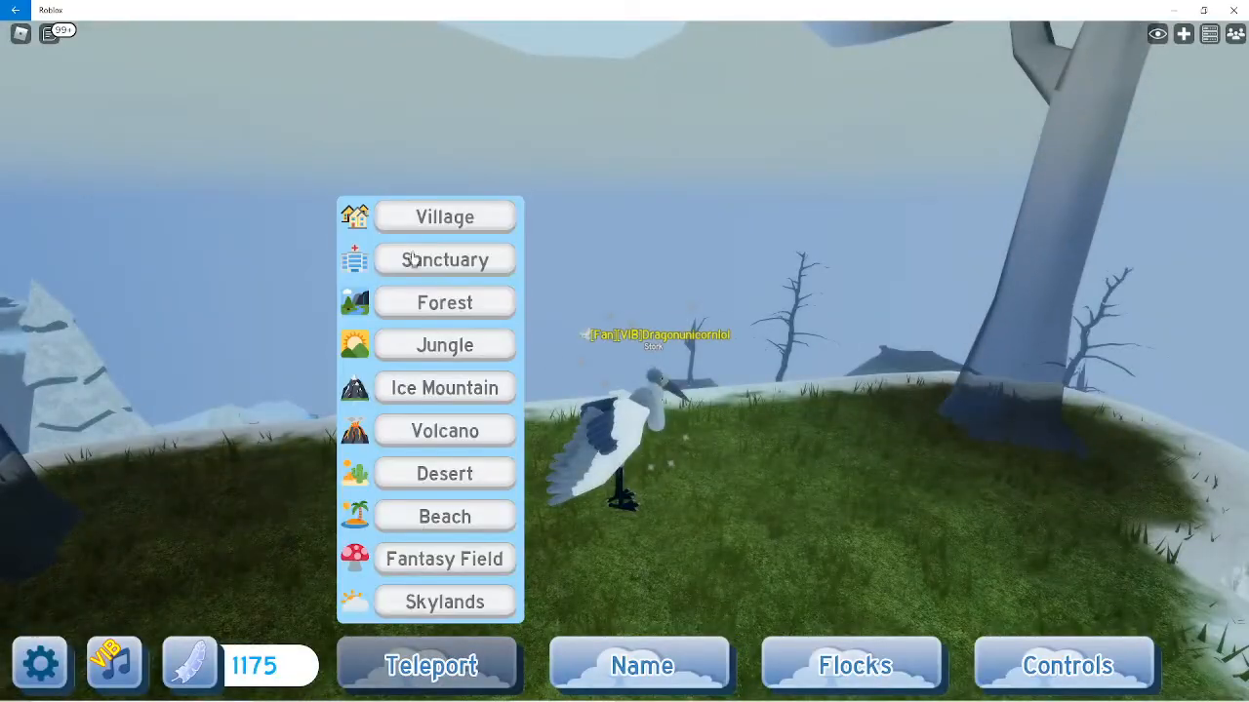
pyautogui.click(445, 216)
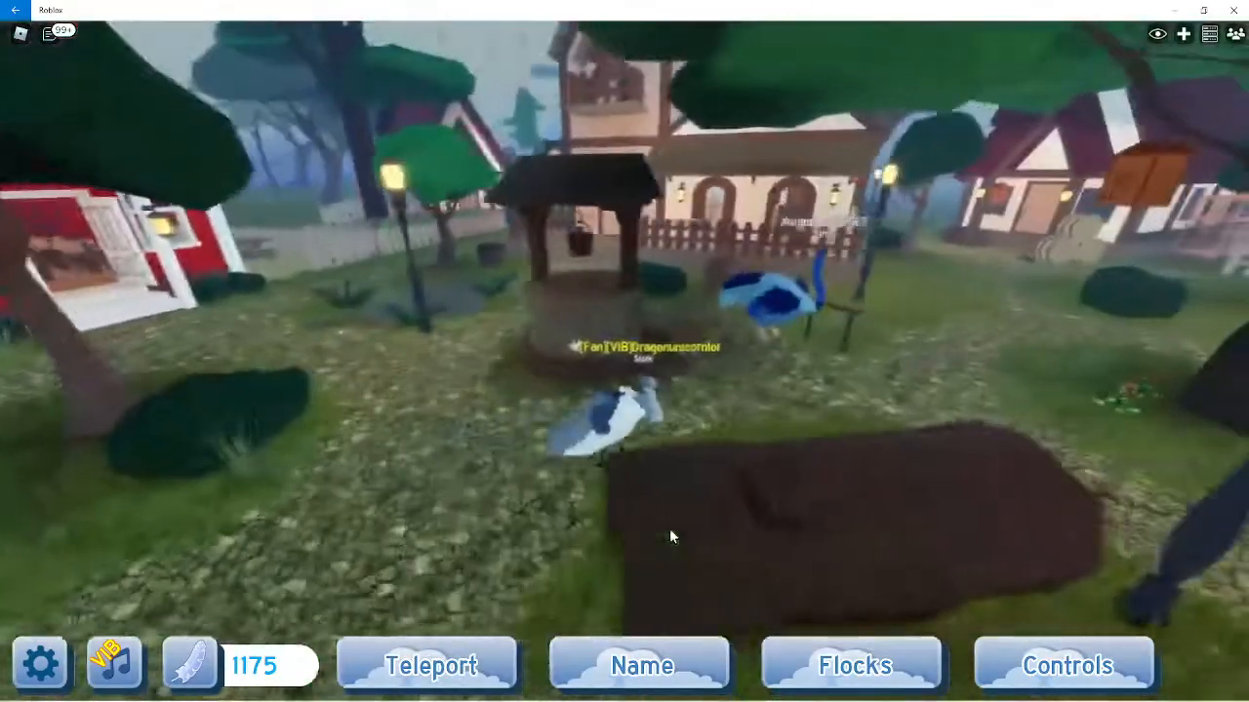